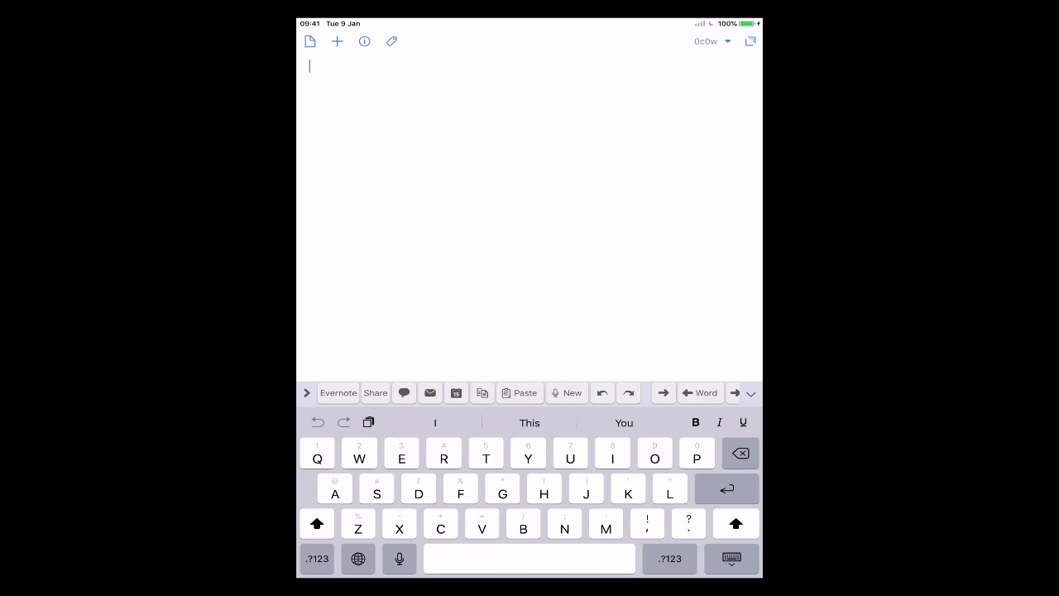
- Add a new action group from Manage Groups and begin naming it 'My'
click(306, 392)
text(M)
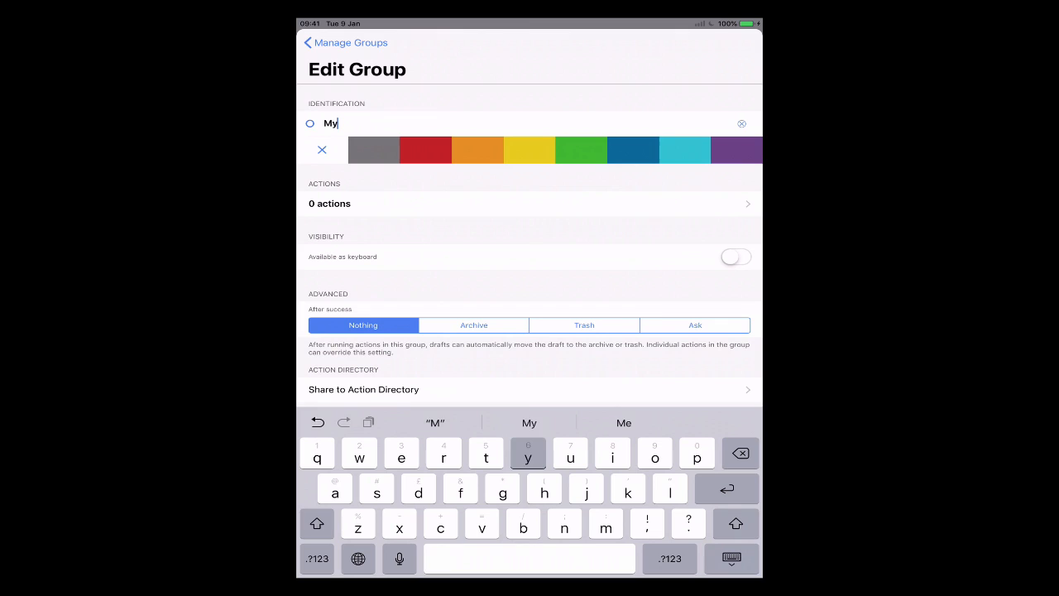
- Finish the group name as 'My Keyboard'
text(yb)
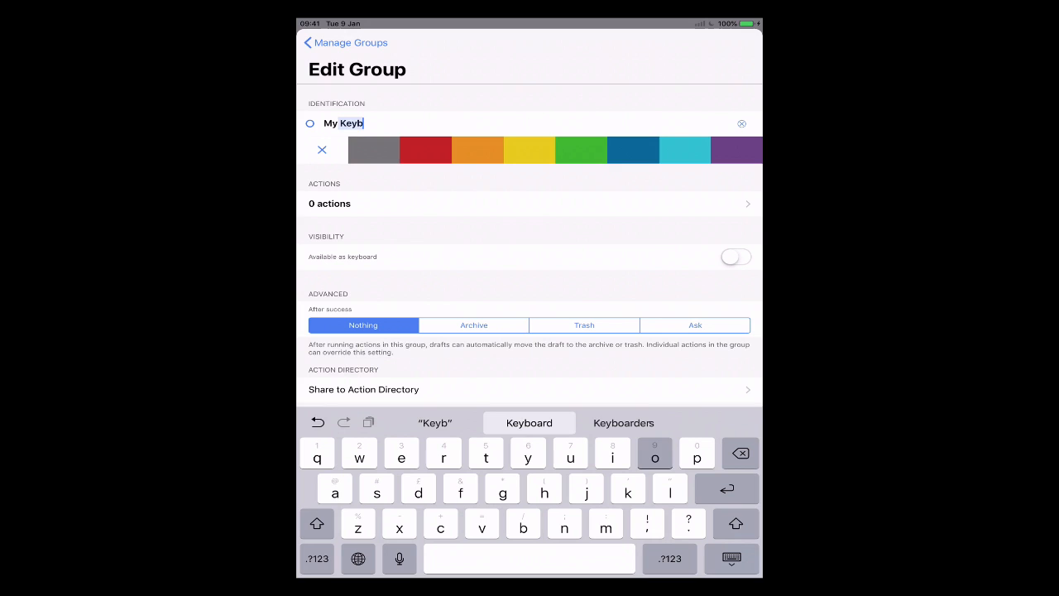
text(oard)
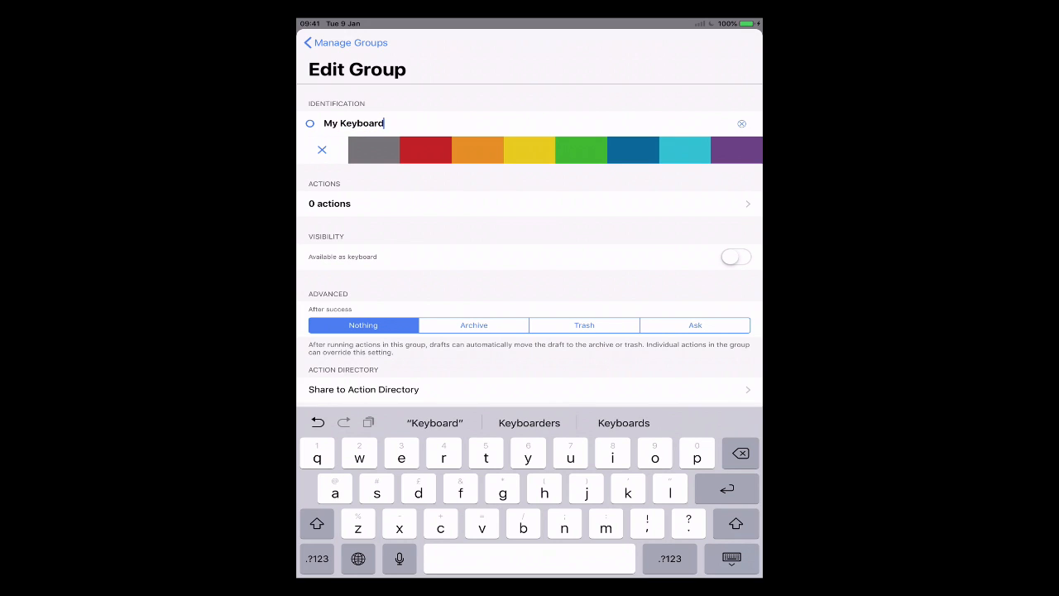
click(309, 123)
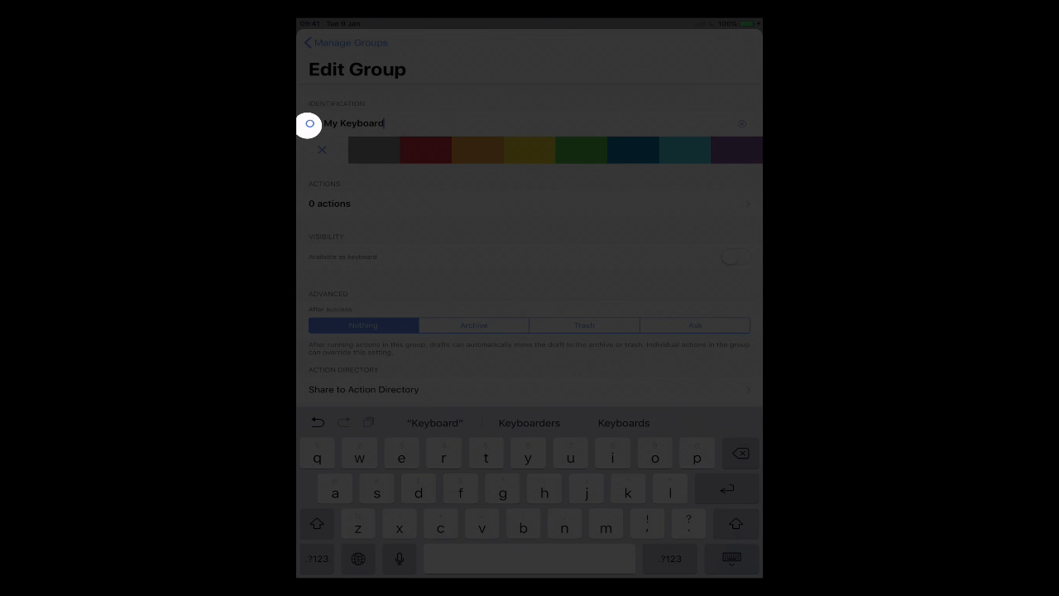
- Assign the group an icon from Select Icon and a colour swatch
click(308, 124)
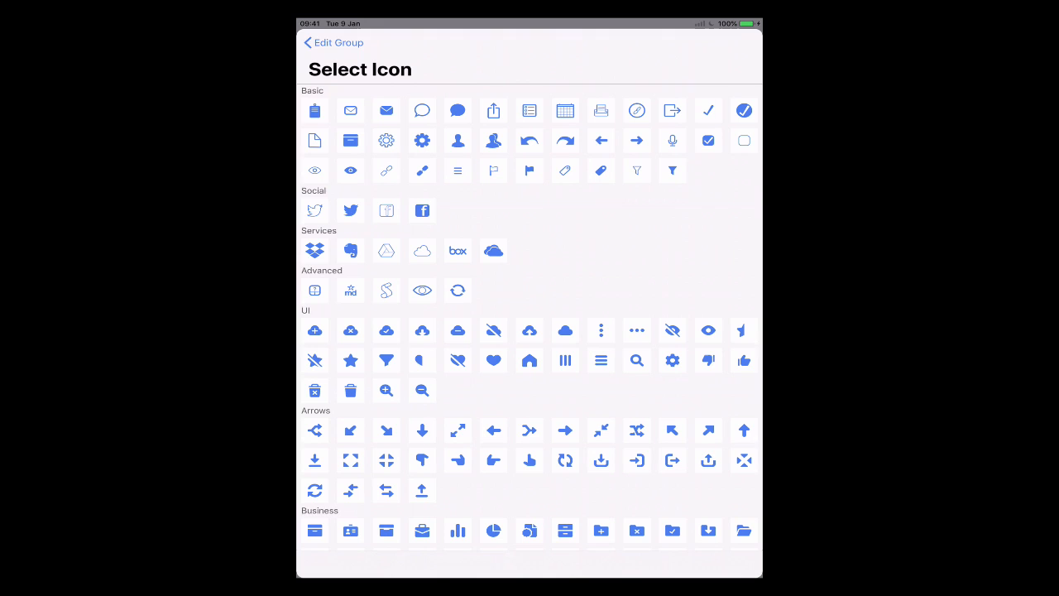
click(332, 43)
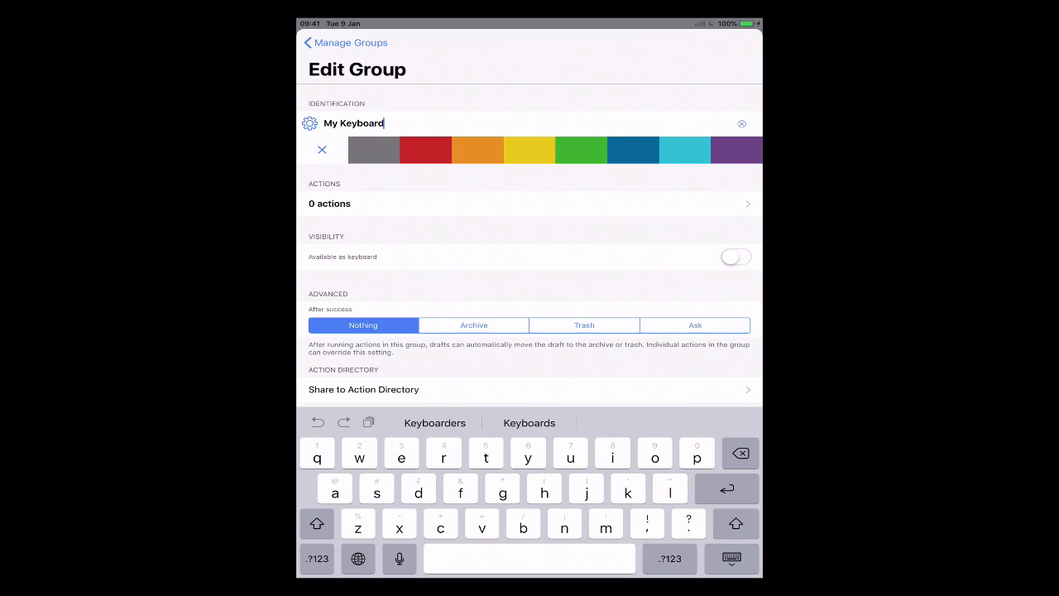
click(309, 123)
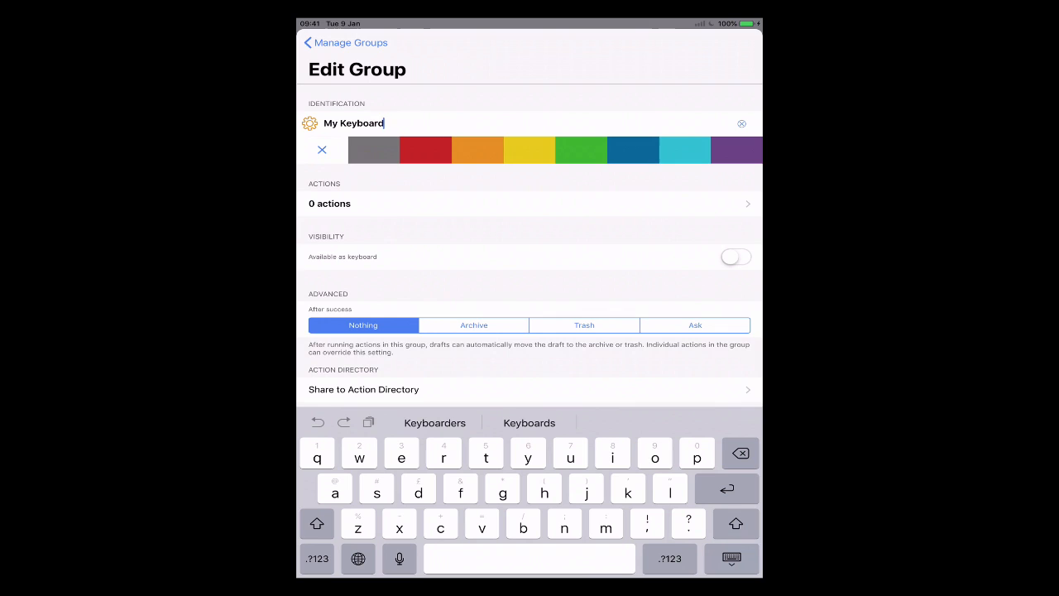
- Enable 'Available as keyboard' for My Keyboard and return to the group list
click(735, 257)
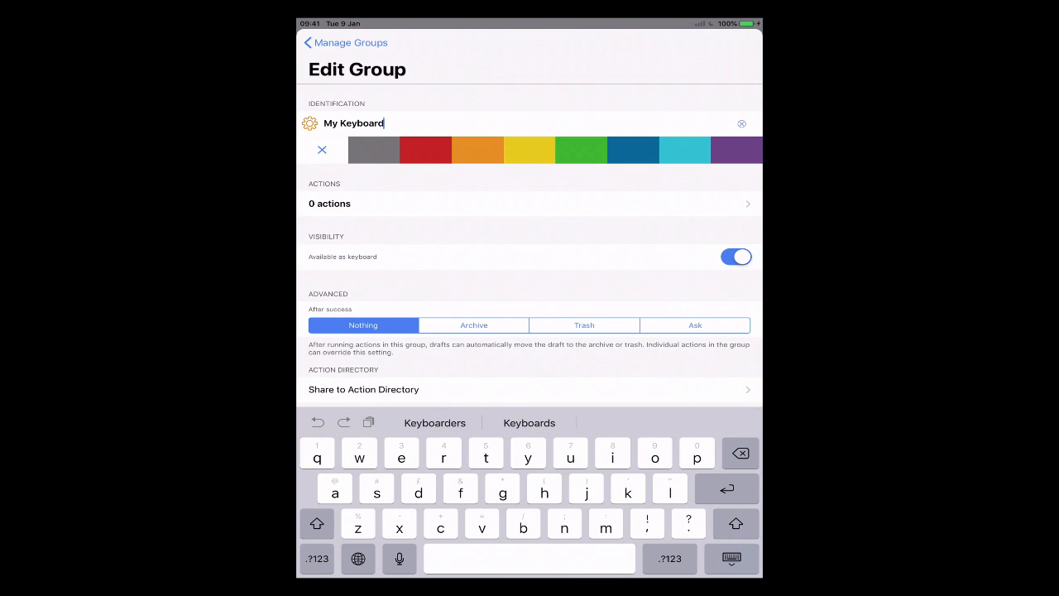
click(585, 325)
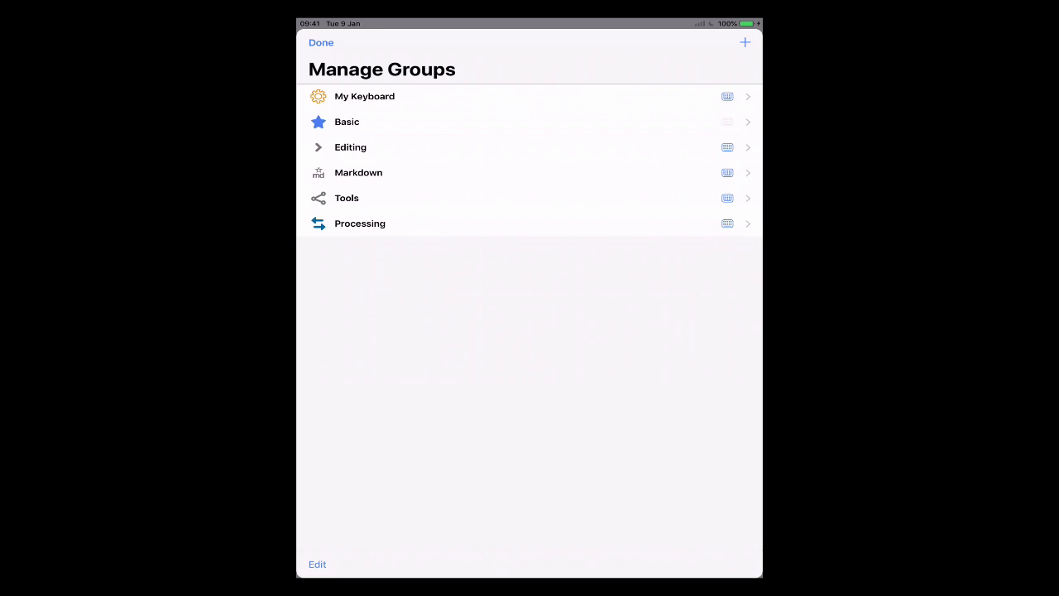
- Close Manage Groups and switch the action pane to the Basic group
click(321, 43)
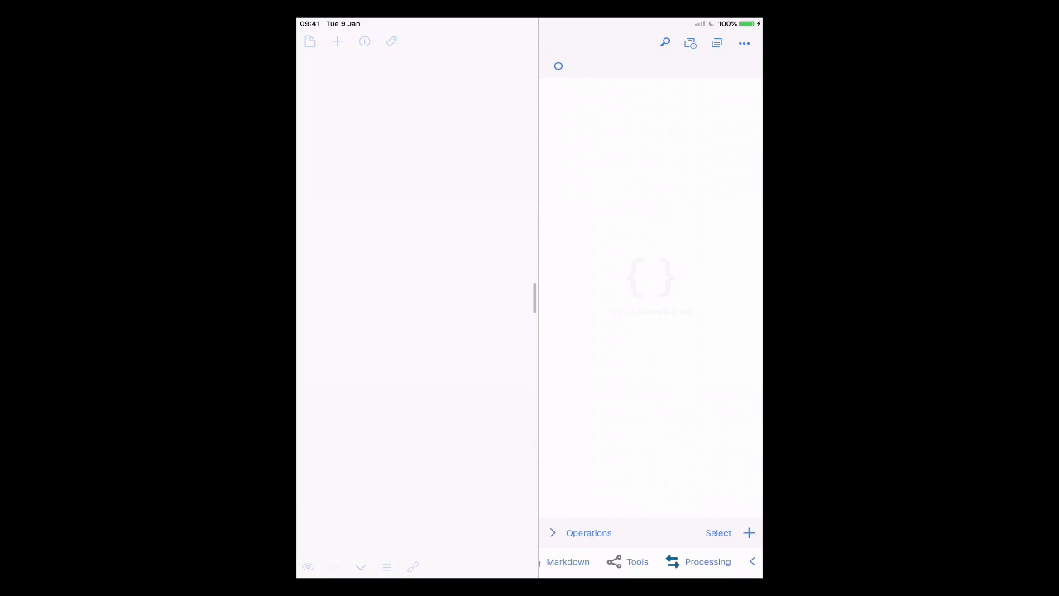
click(560, 67)
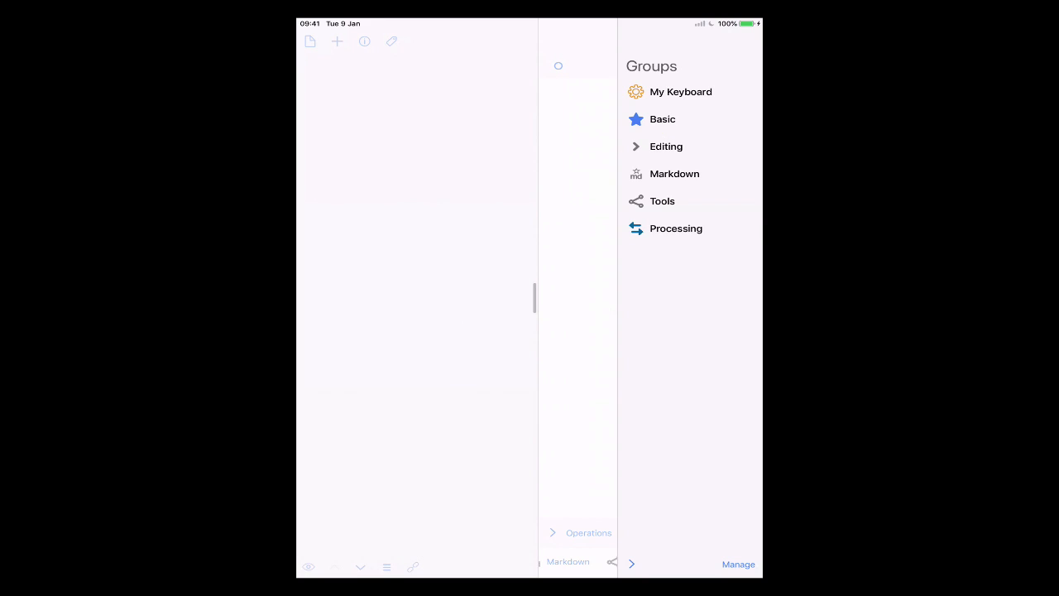
click(662, 119)
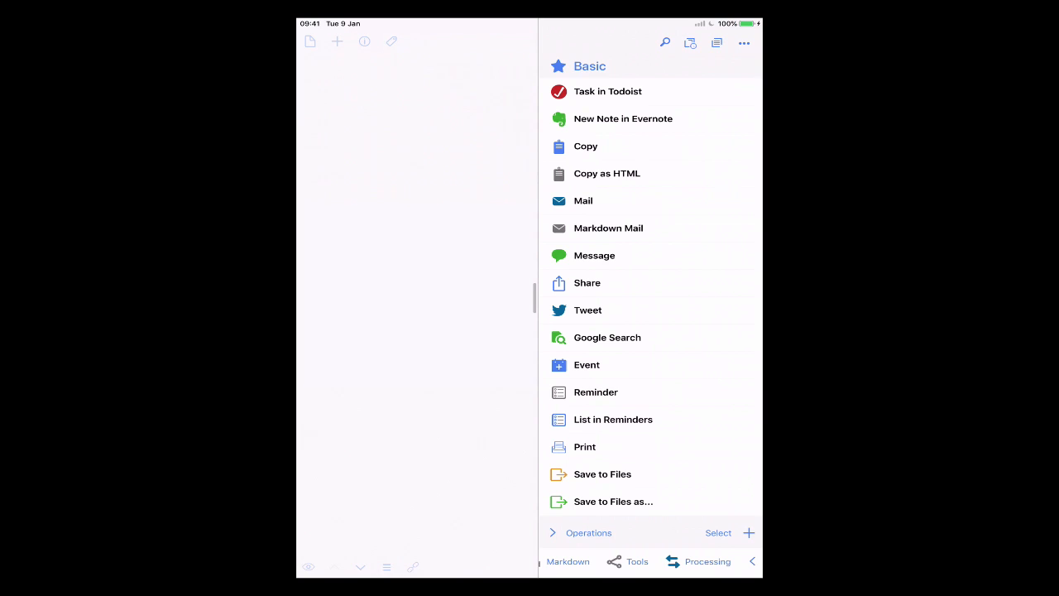
- Copy the Task in Todoist action from Basic into My Keyboard
click(718, 533)
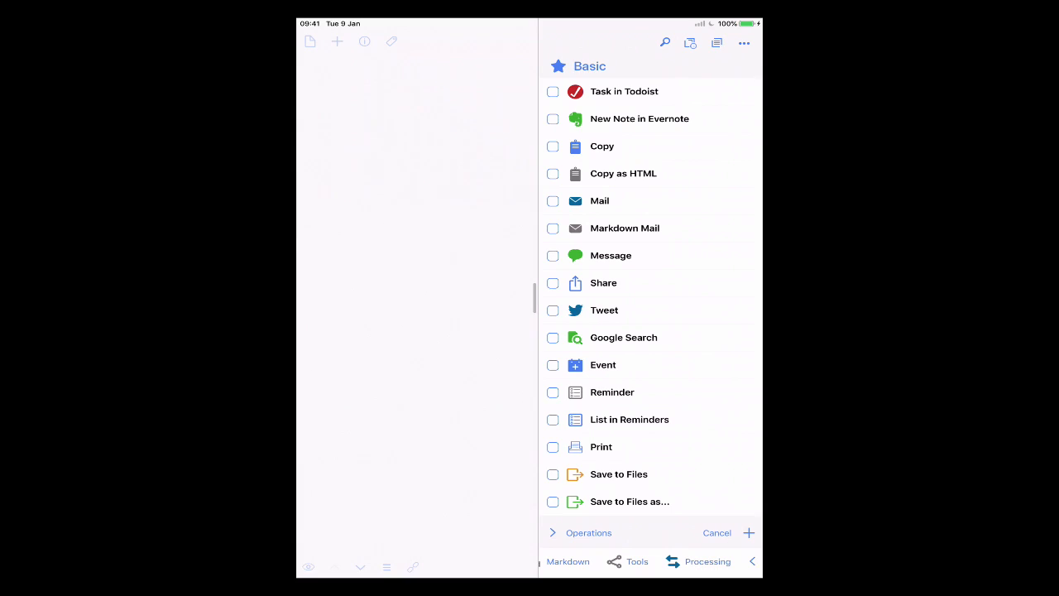
click(553, 91)
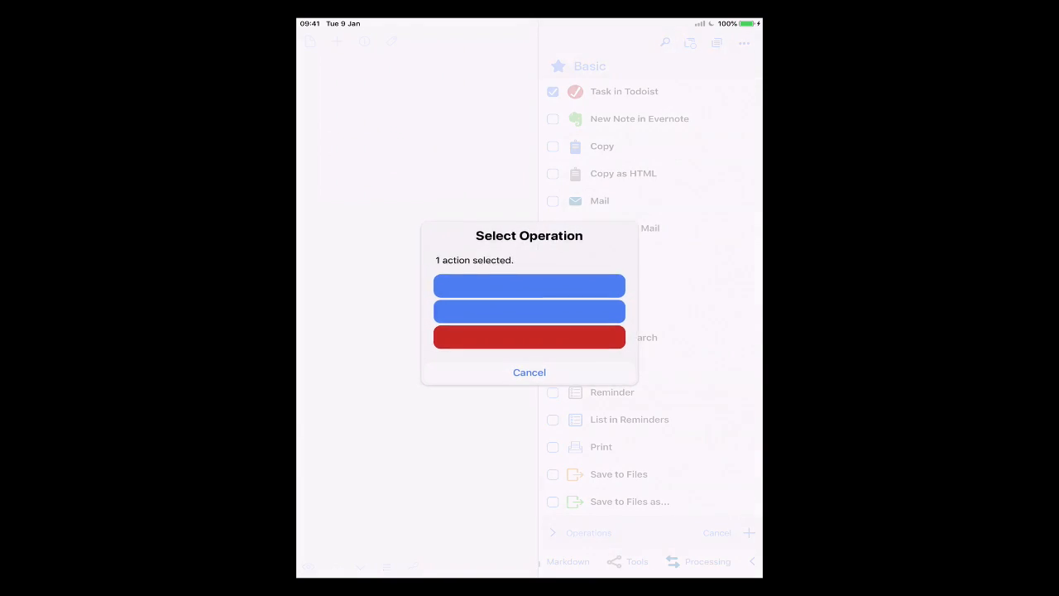
click(530, 284)
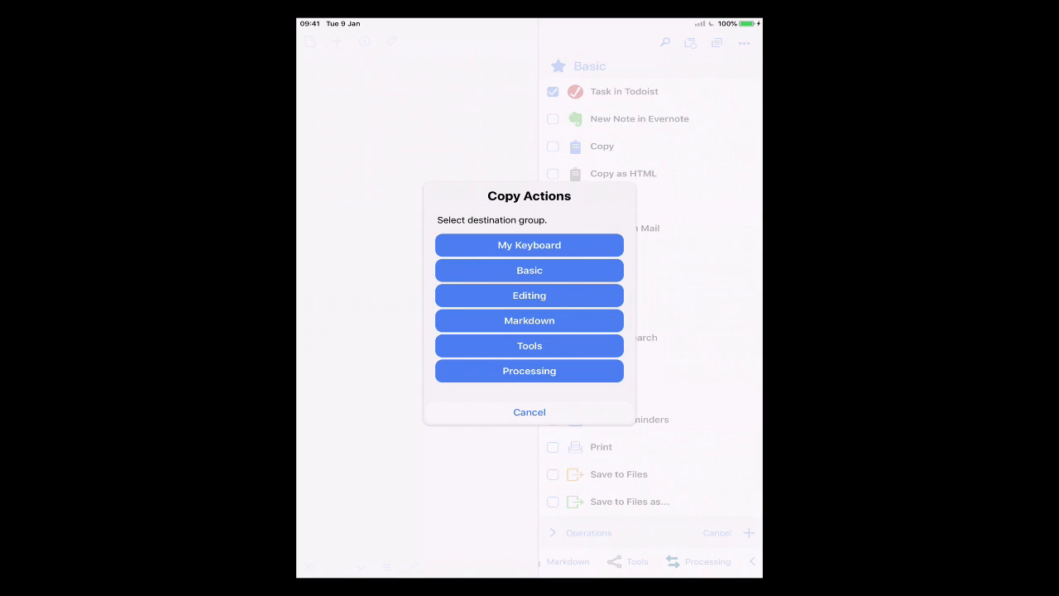
click(529, 245)
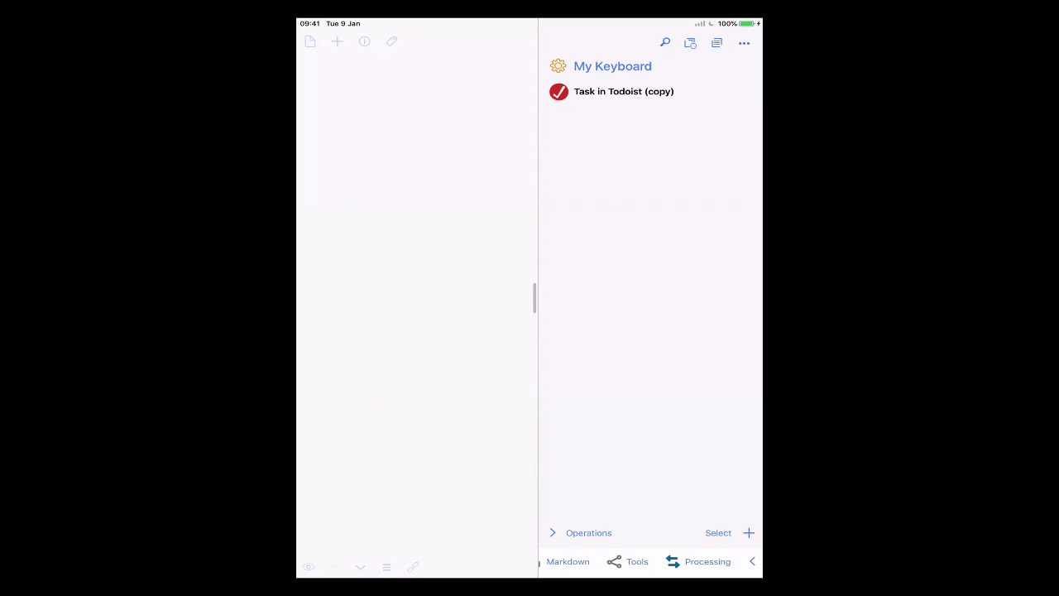
- Rename the copied action to plain 'Task in Todoist' and save it
click(626, 91)
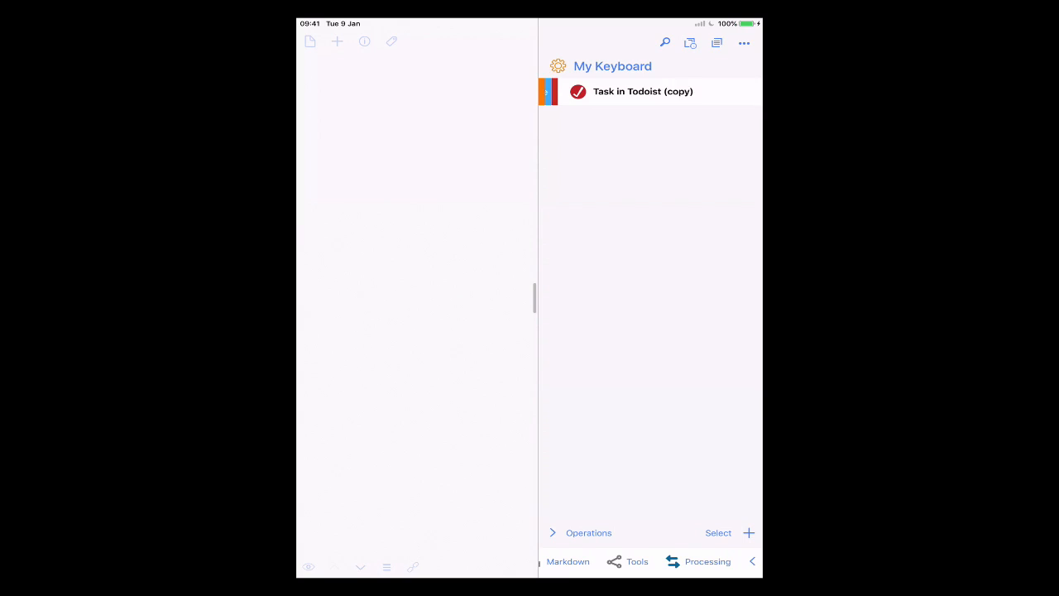
click(642, 91)
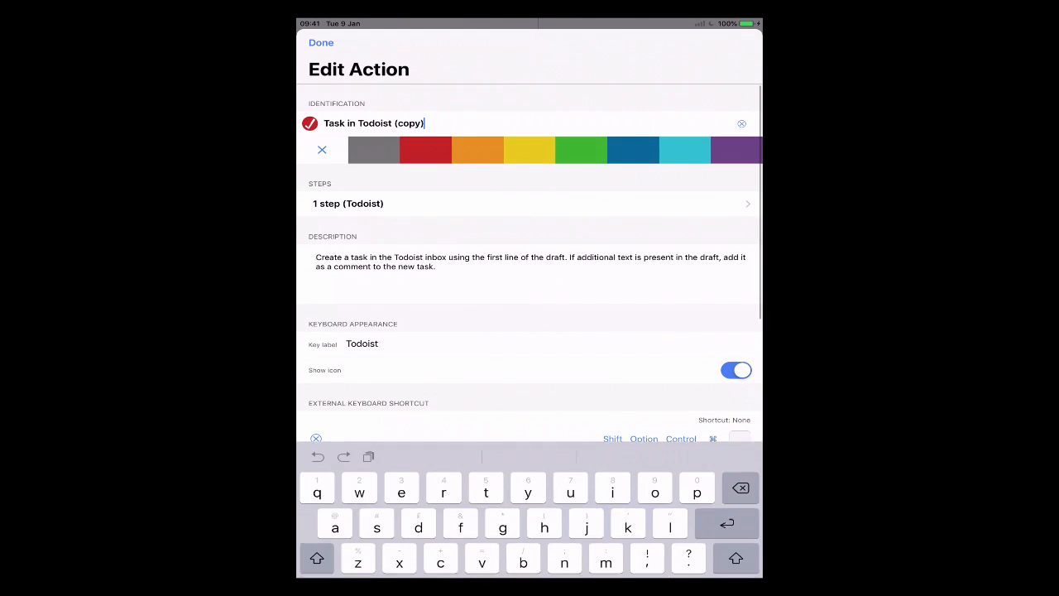
key(backspace)
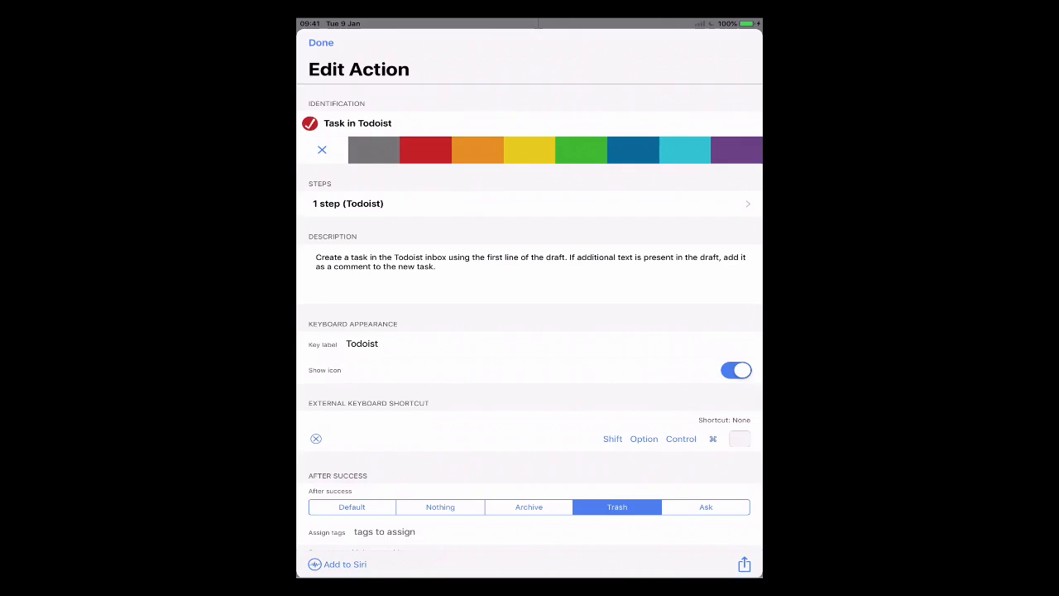
click(321, 43)
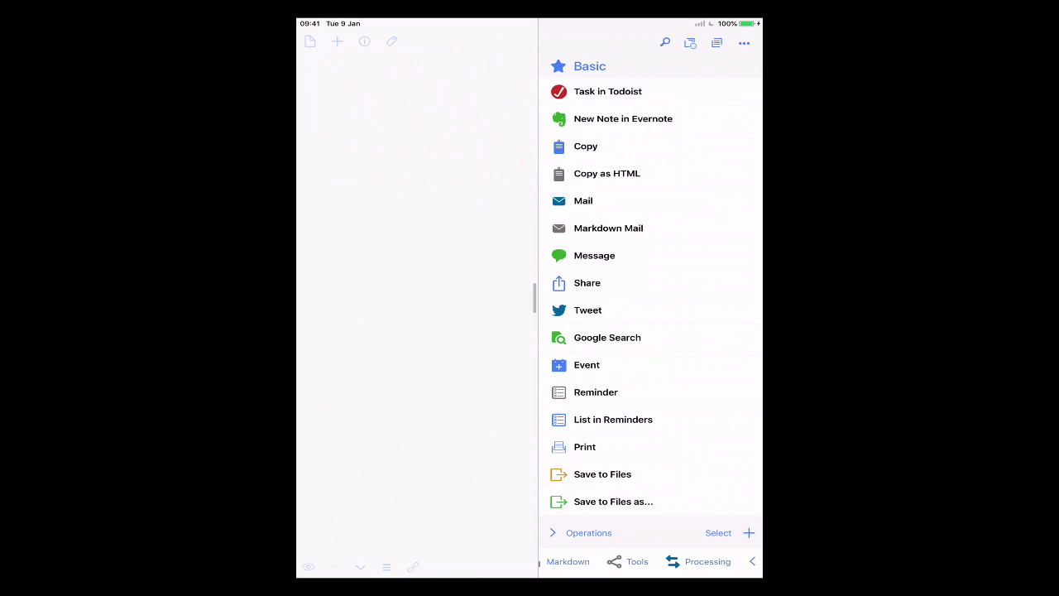
- Select Evernote, Mail, Message, Share, Tweet, Event and Copy and copy them to My Keyboard
click(718, 533)
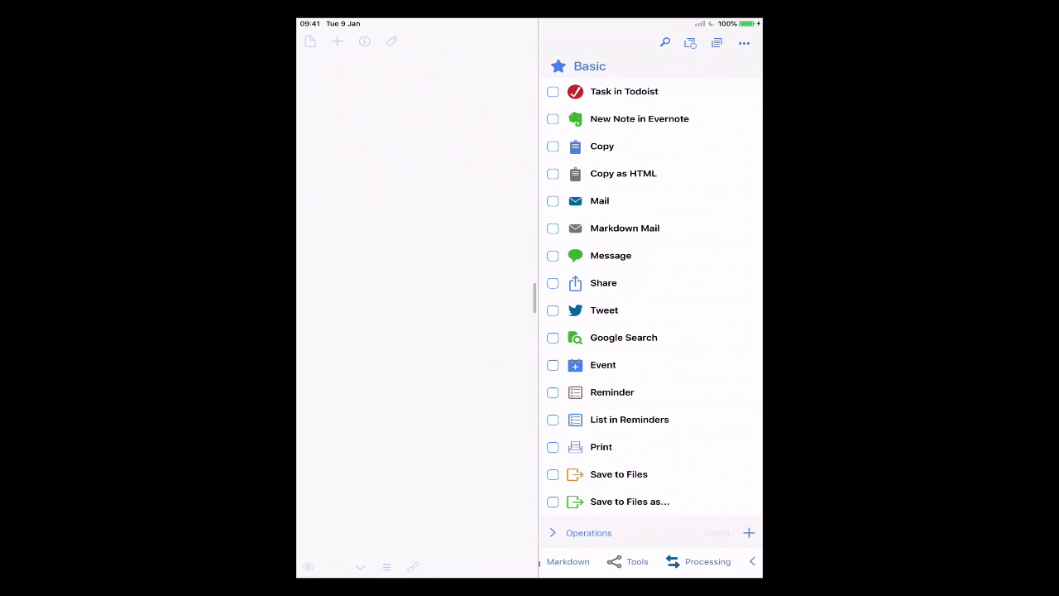
click(553, 119)
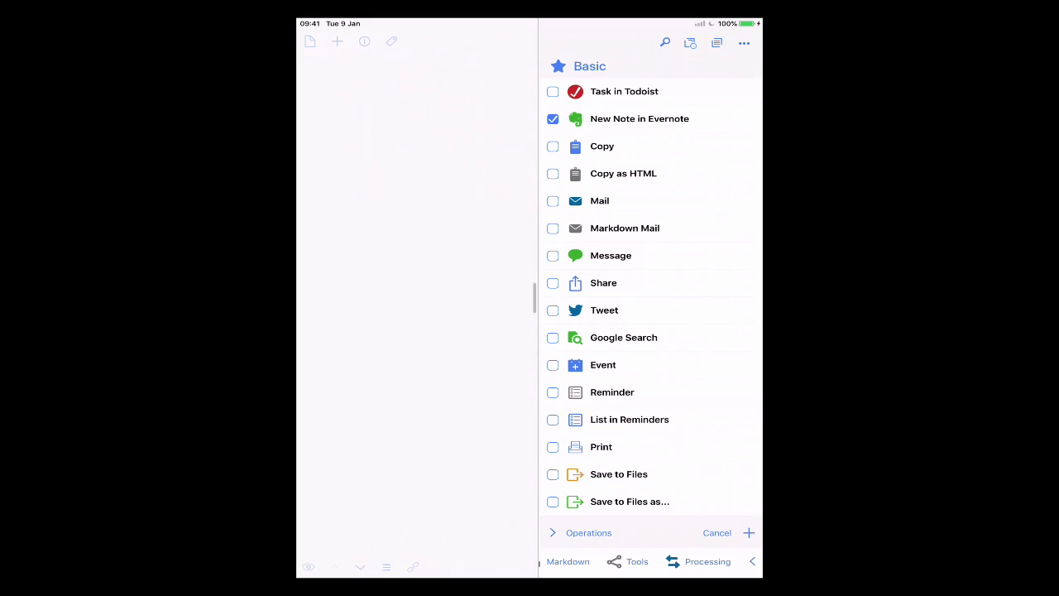
click(553, 201)
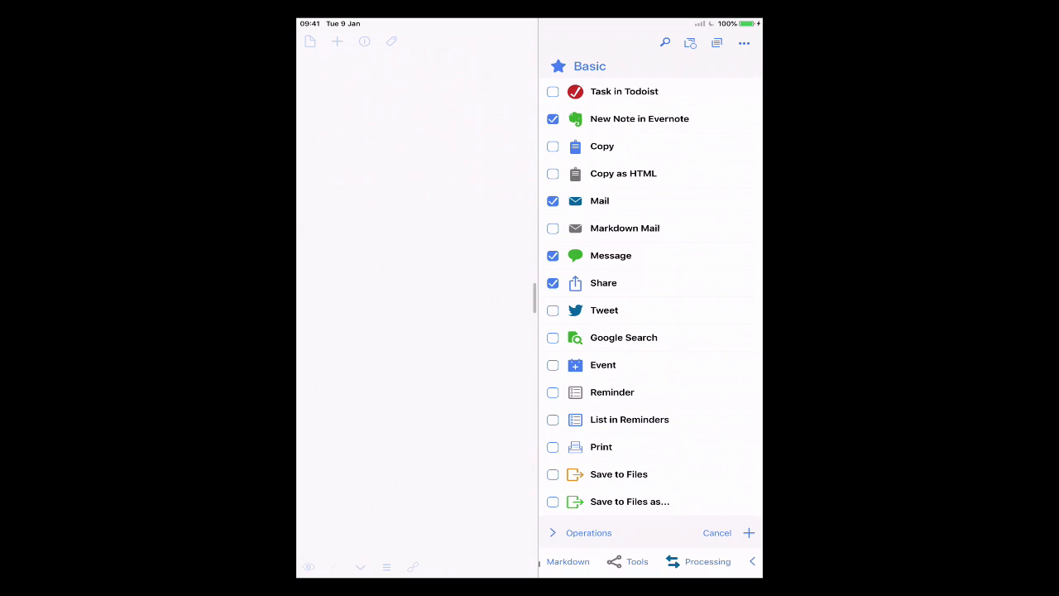
click(553, 312)
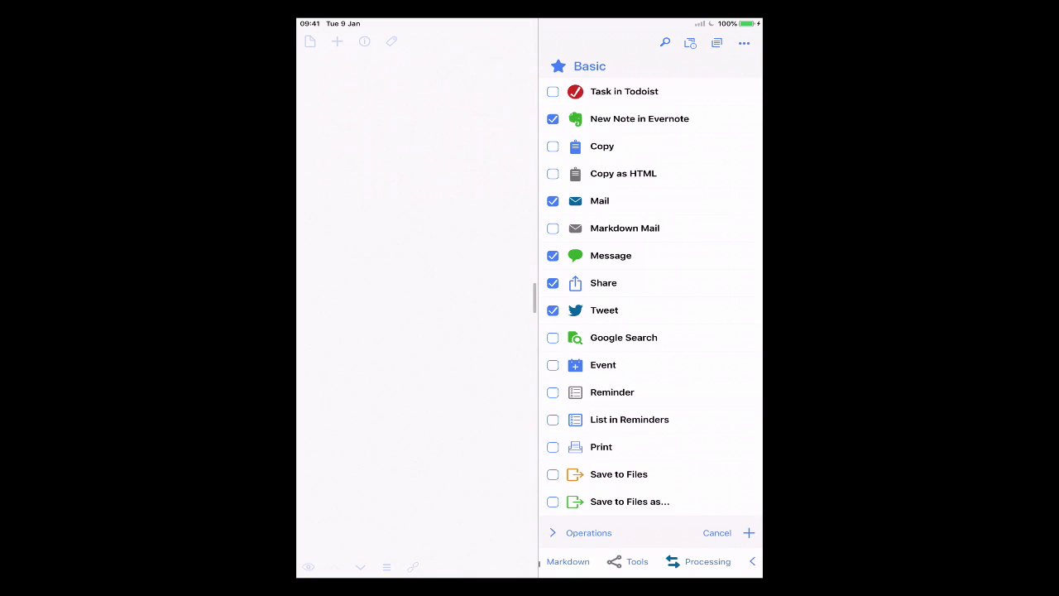
click(553, 366)
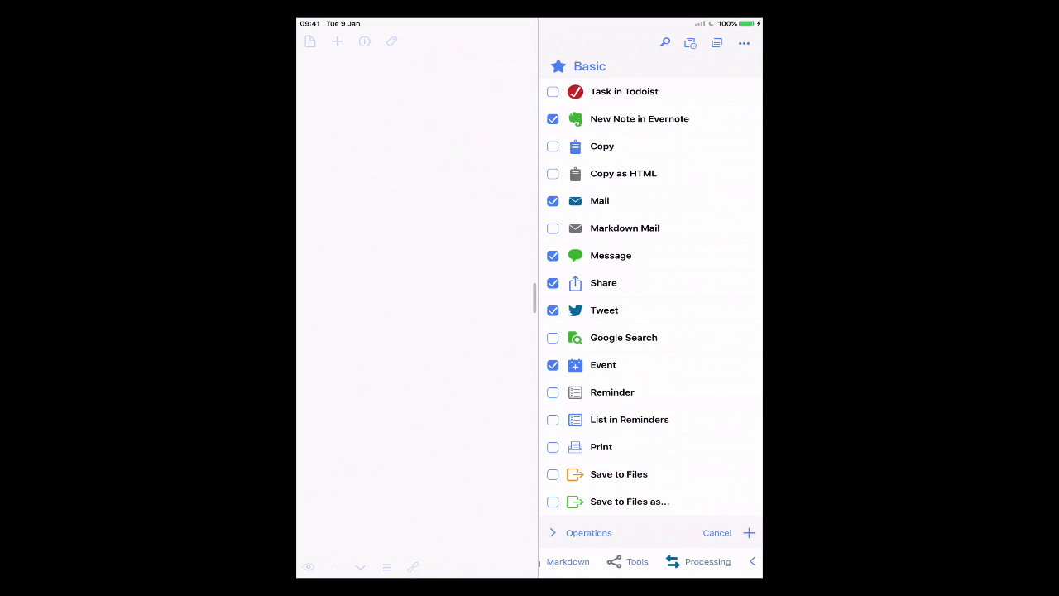
click(553, 146)
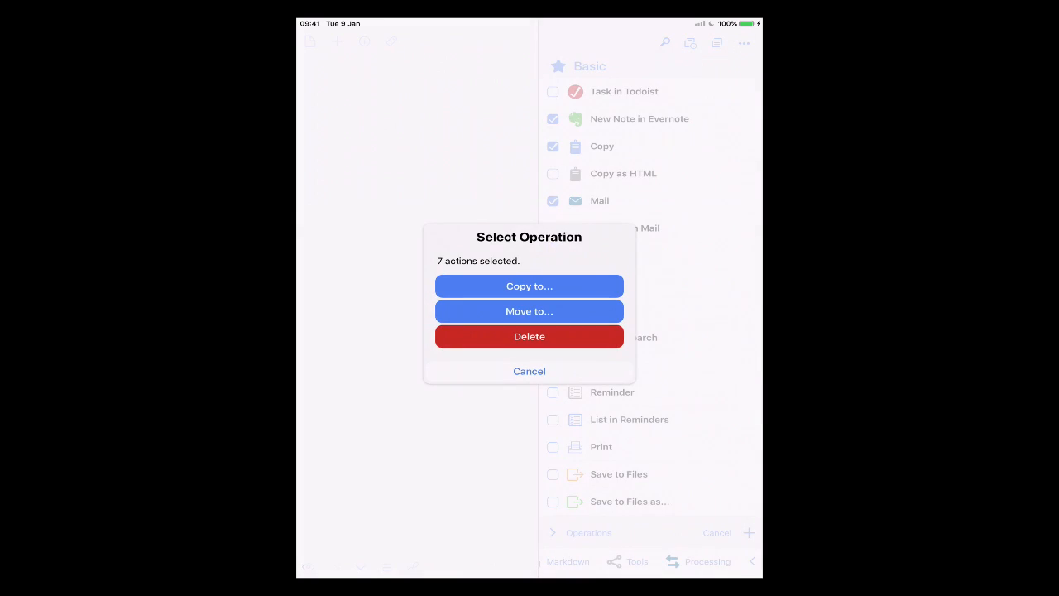
click(529, 370)
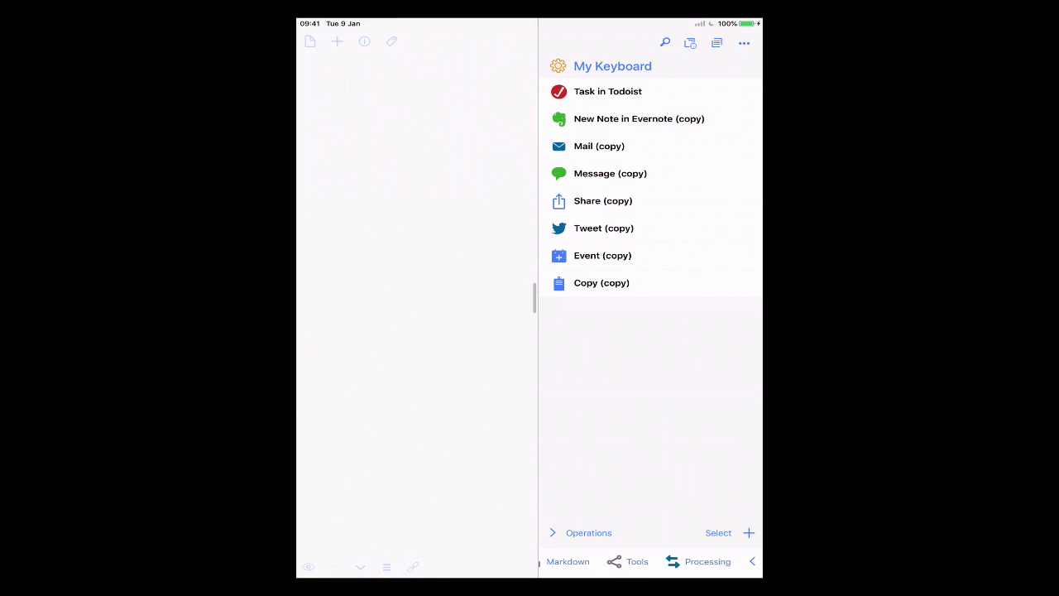
- Rename the Evernote copy to 'Evernote' with Show Icon on, then move to the Mail action
drag(712, 119, 579, 119)
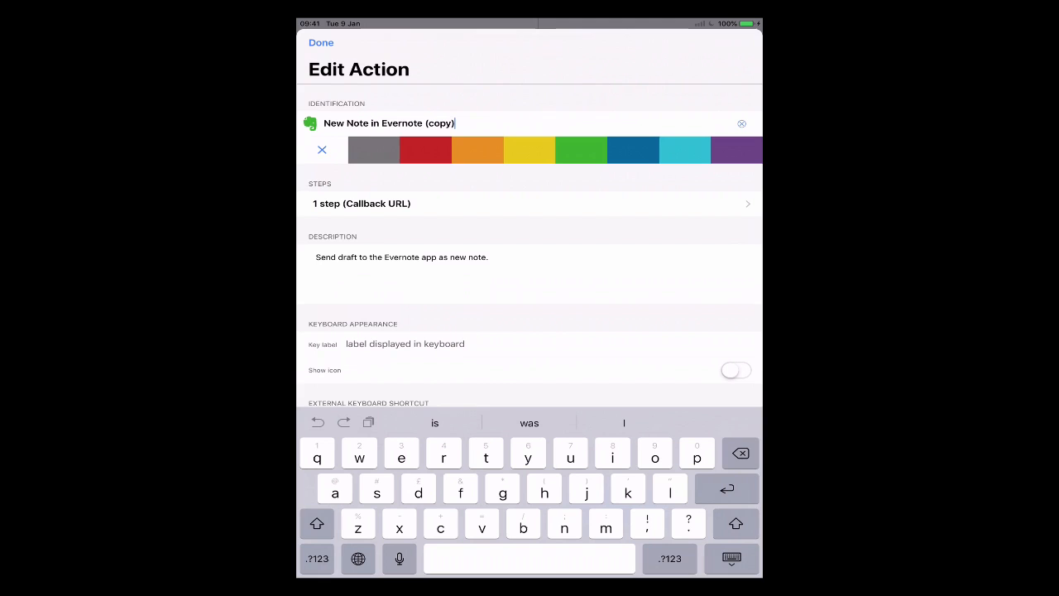
key(backspace)
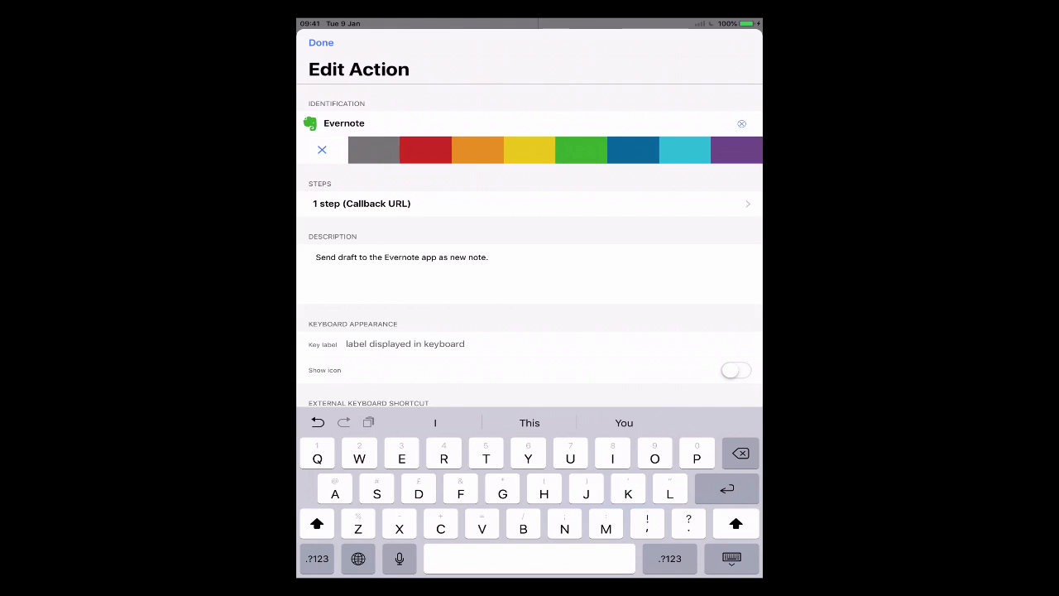
click(735, 371)
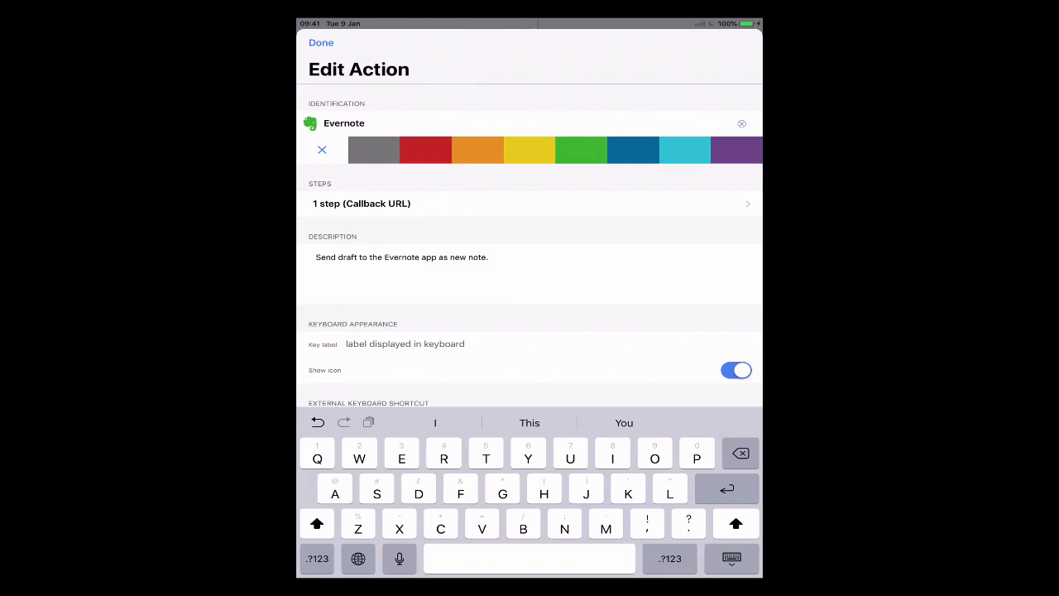
click(321, 43)
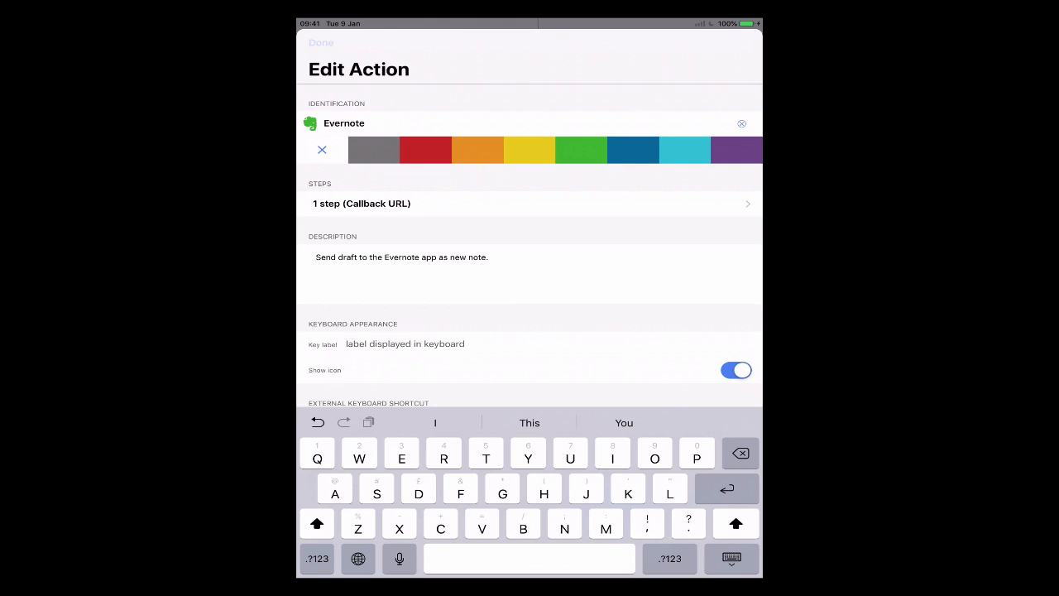
click(321, 43)
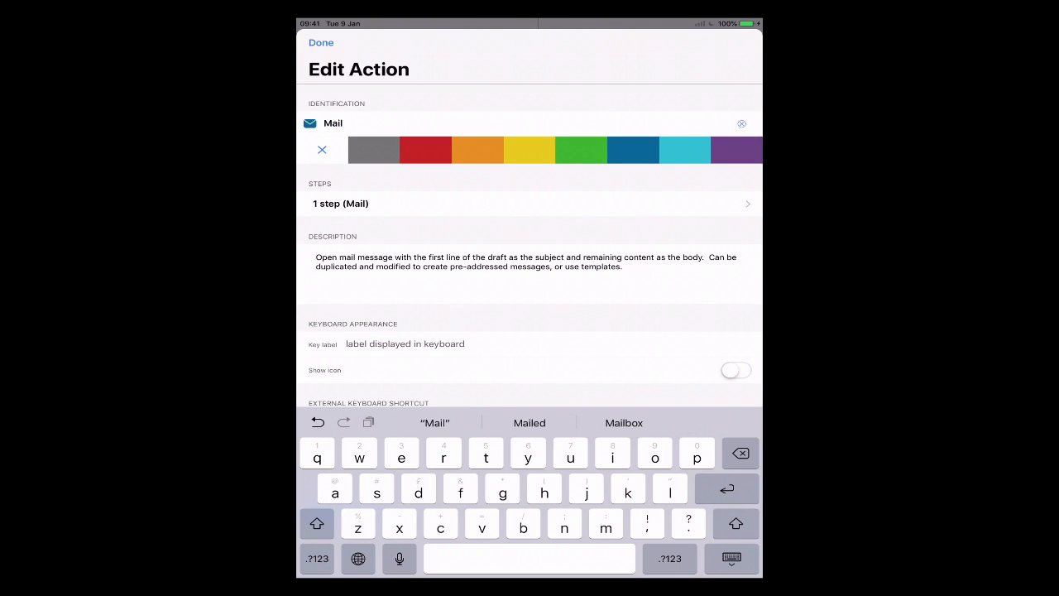
- Turn on Show Icon for the Mail action and return to the draft editor
click(735, 371)
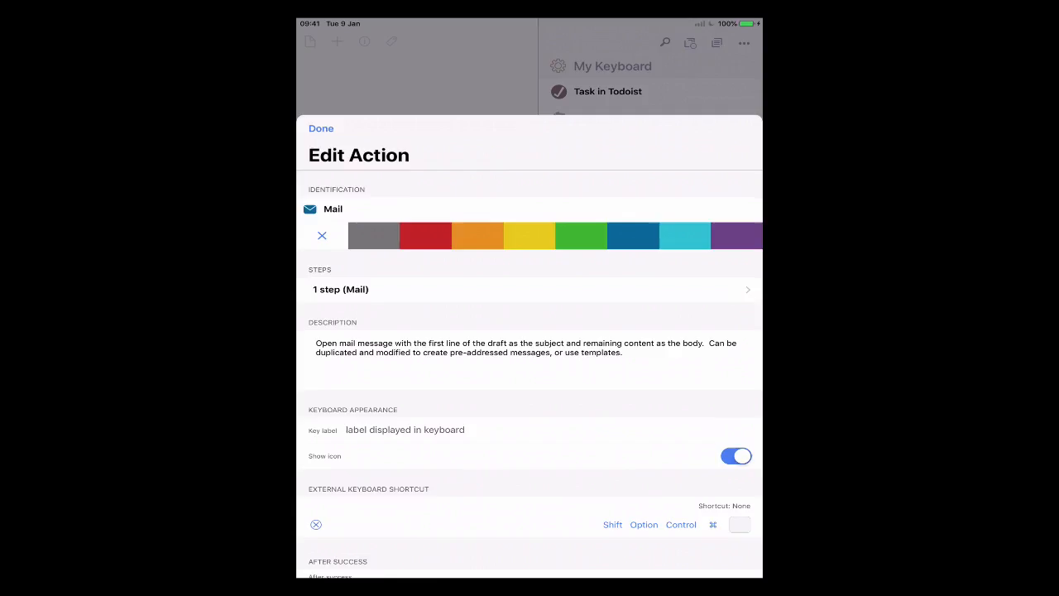
click(321, 129)
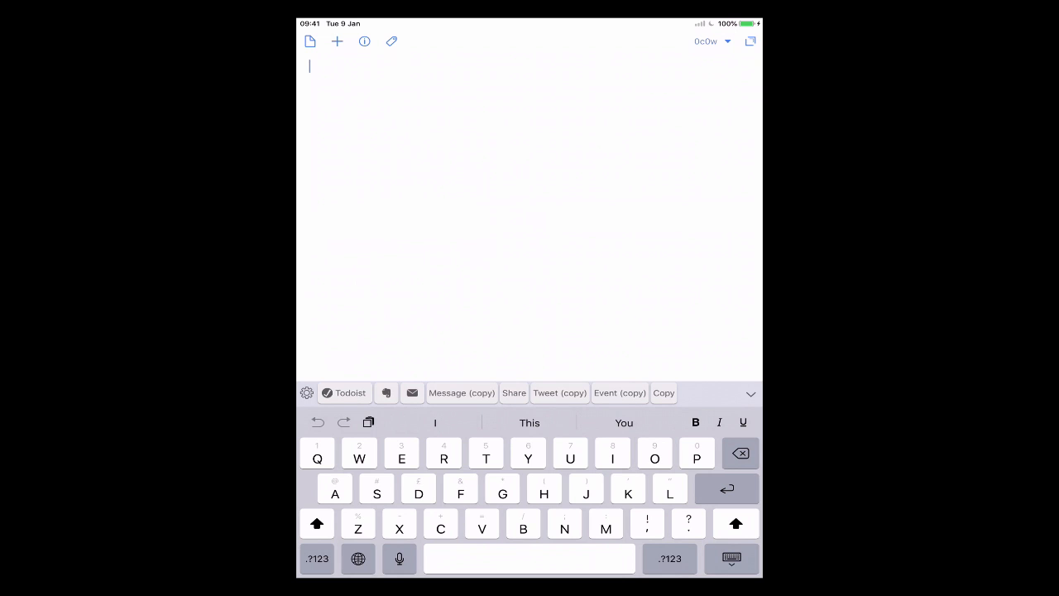
- Write 'Send this to todoist' in the draft and send it via the Todoist keyboard key
click(377, 494)
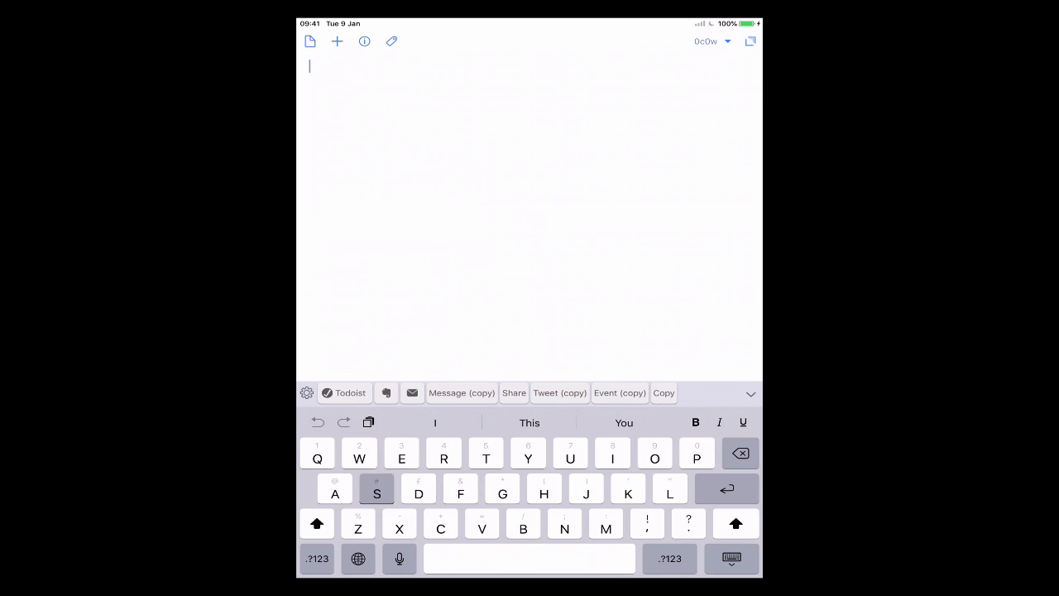
text(Send this r)
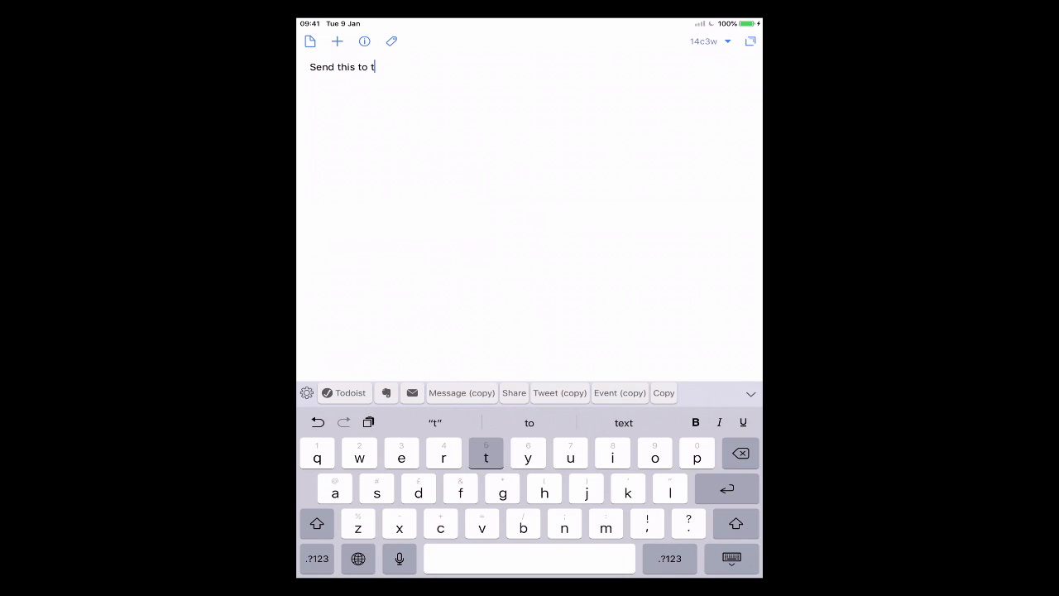
click(530, 424)
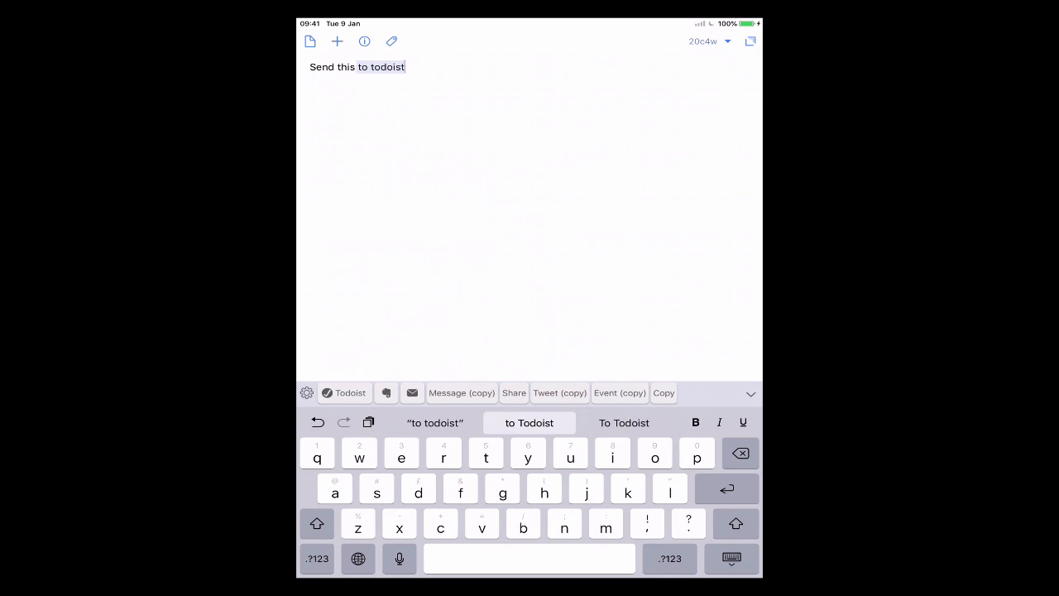
click(344, 393)
text(This is more note)
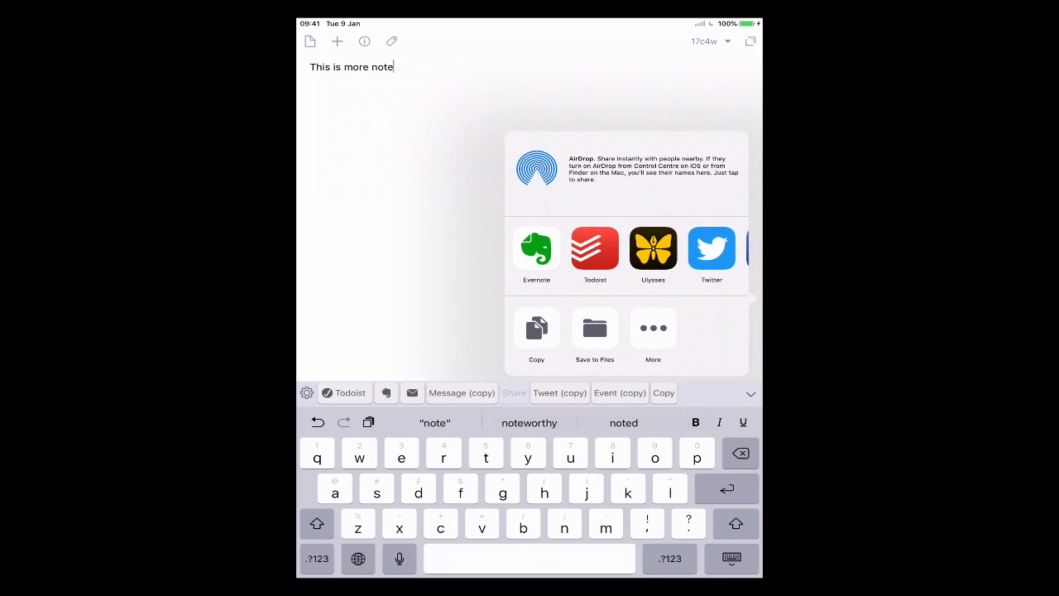
- Hand the 'This is more note' draft to Evernote and begin a fresh empty draft
click(536, 249)
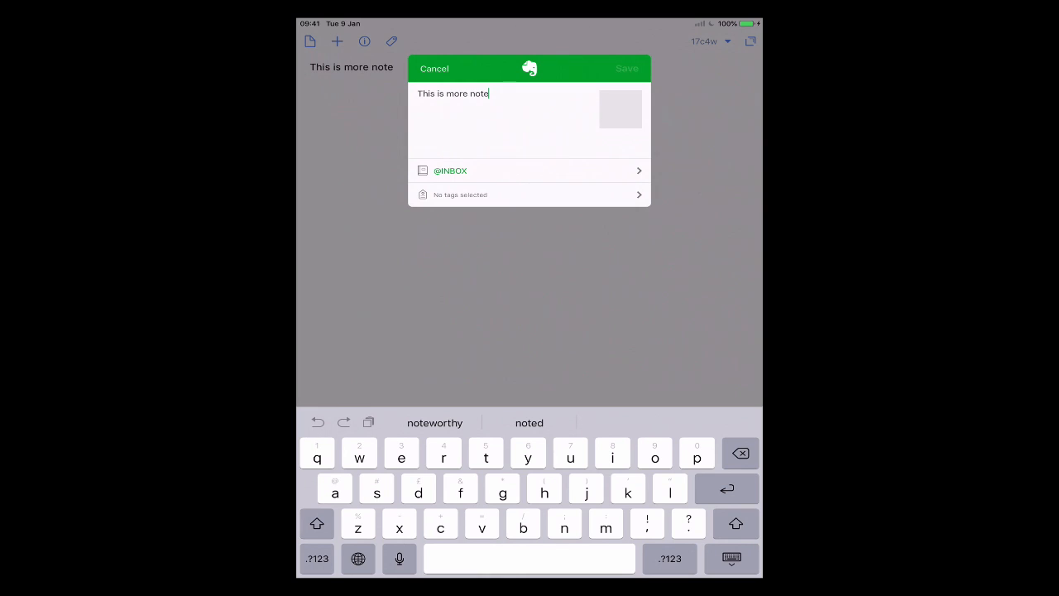
click(433, 68)
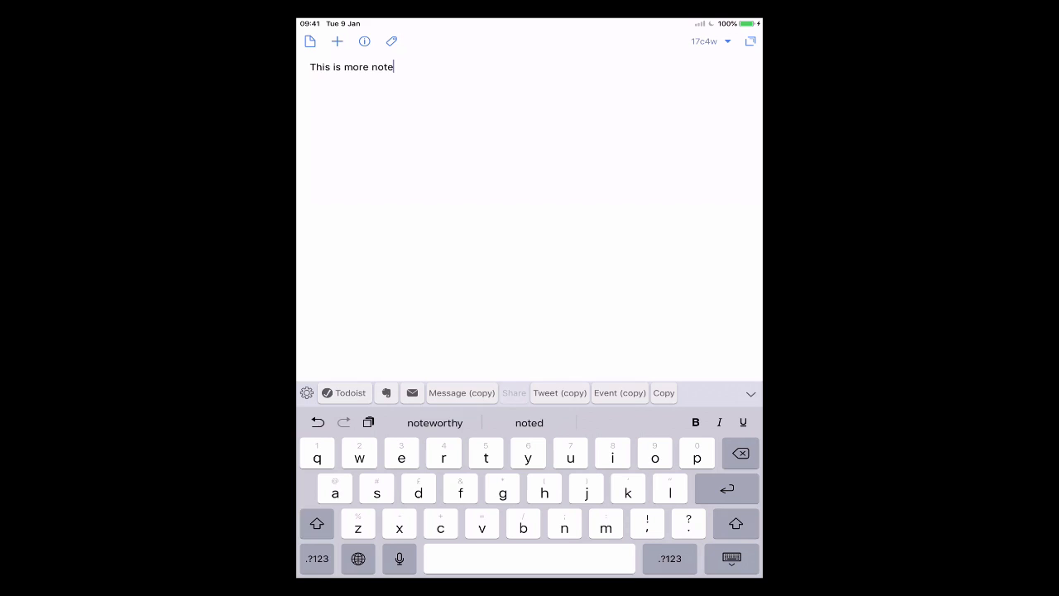
click(309, 42)
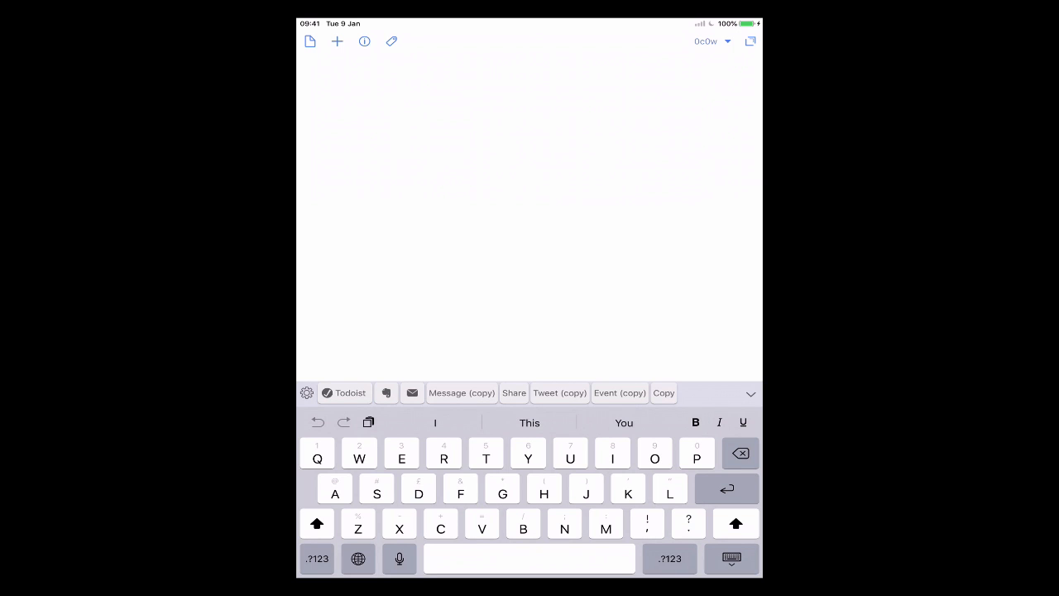
- Reach the My Keyboard group's settings from Manage Groups in the keyboard row
click(308, 392)
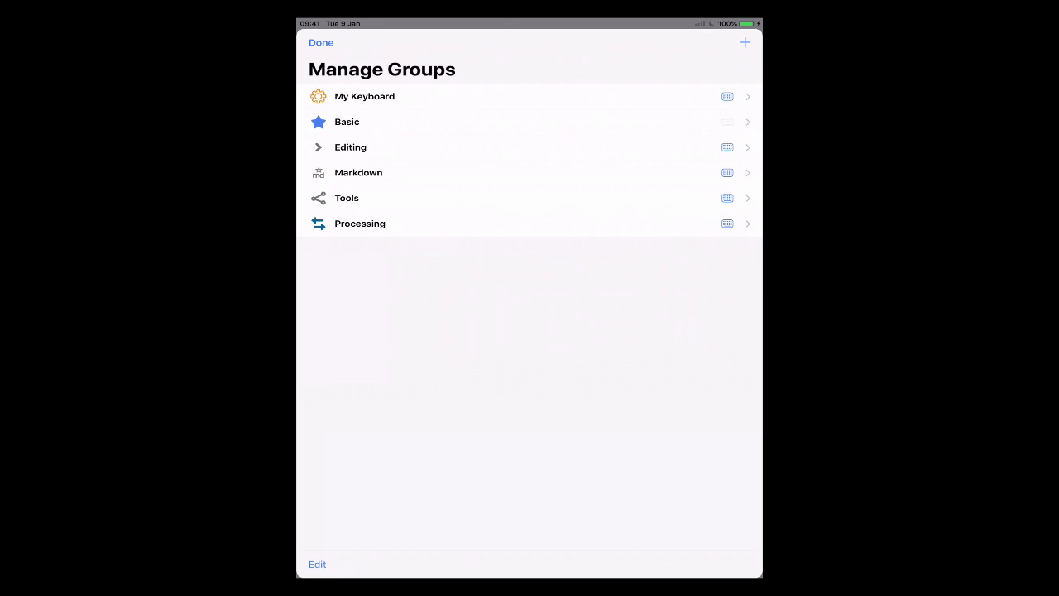
click(365, 96)
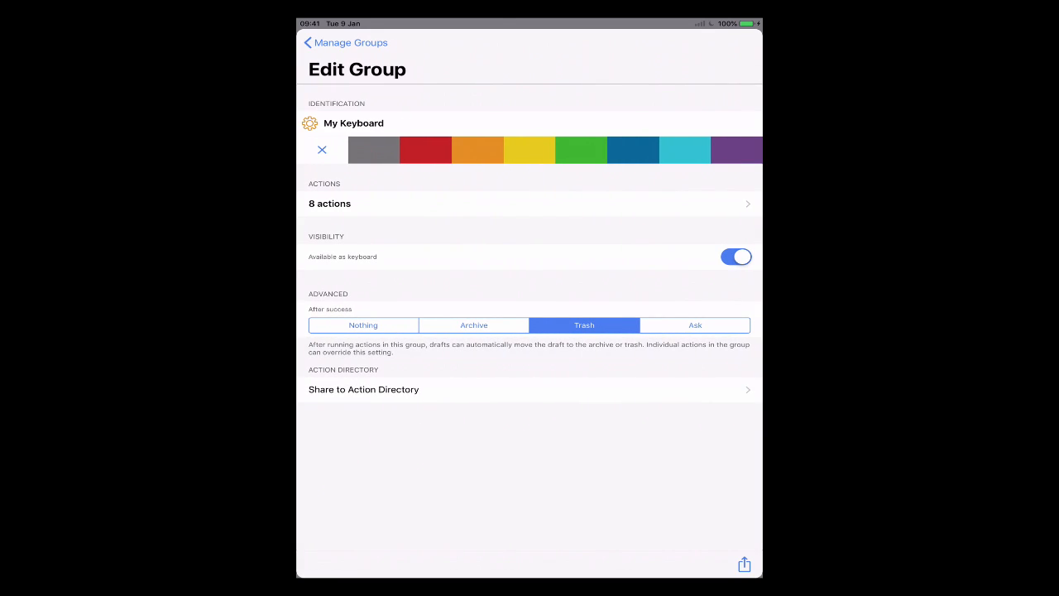
- Review the Todoist and Mail actions, then turn on Show Icon for Share (copy)
click(530, 203)
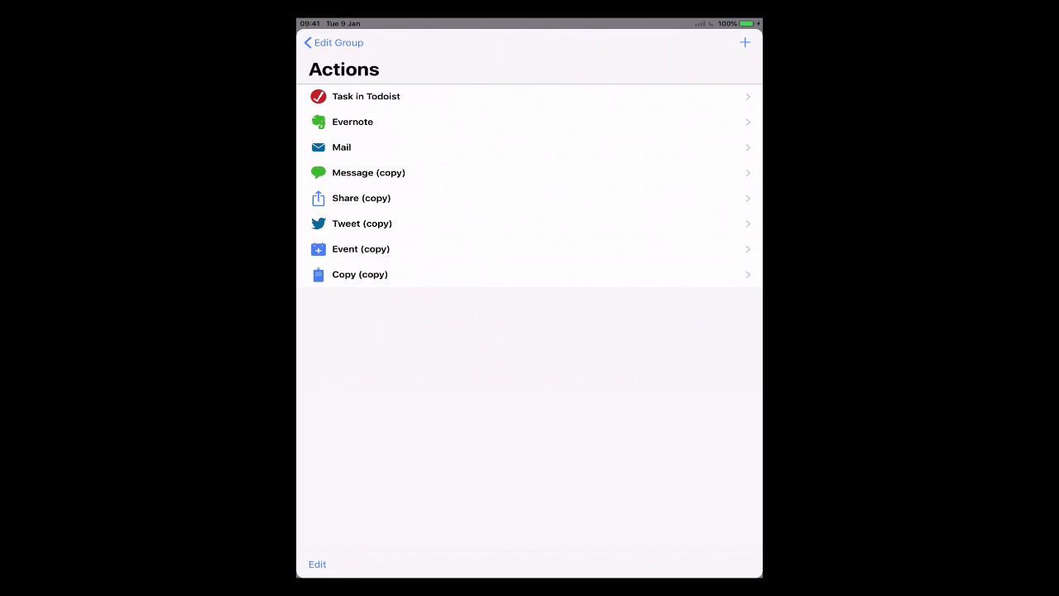
click(366, 96)
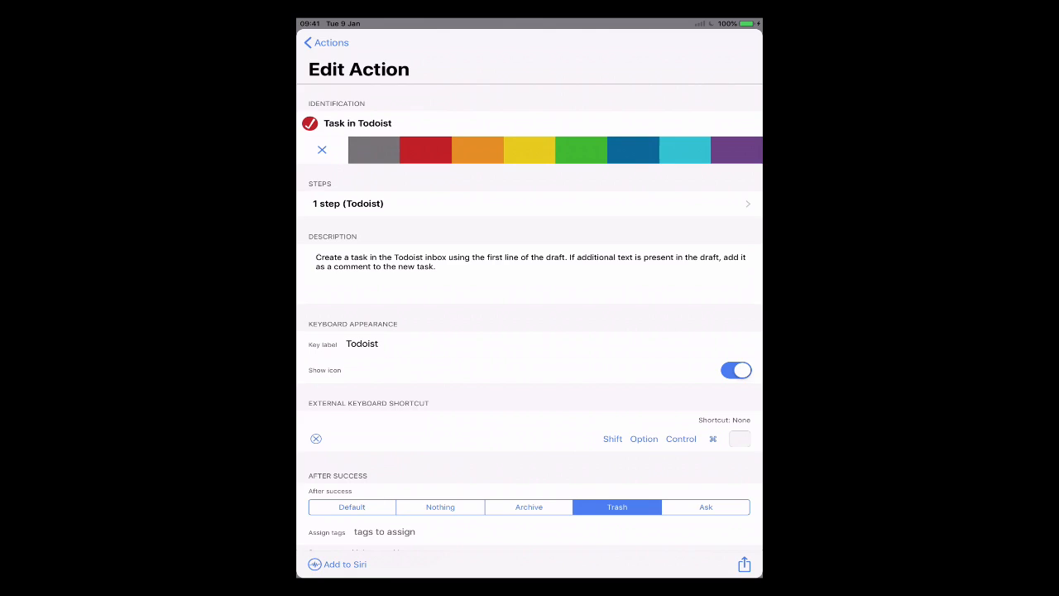
click(324, 43)
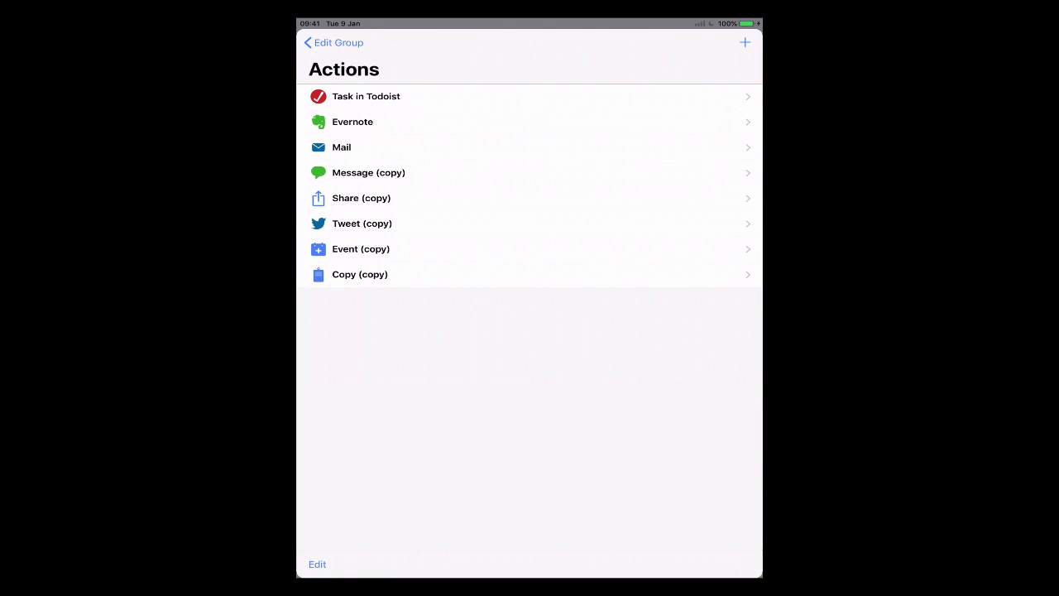
click(342, 145)
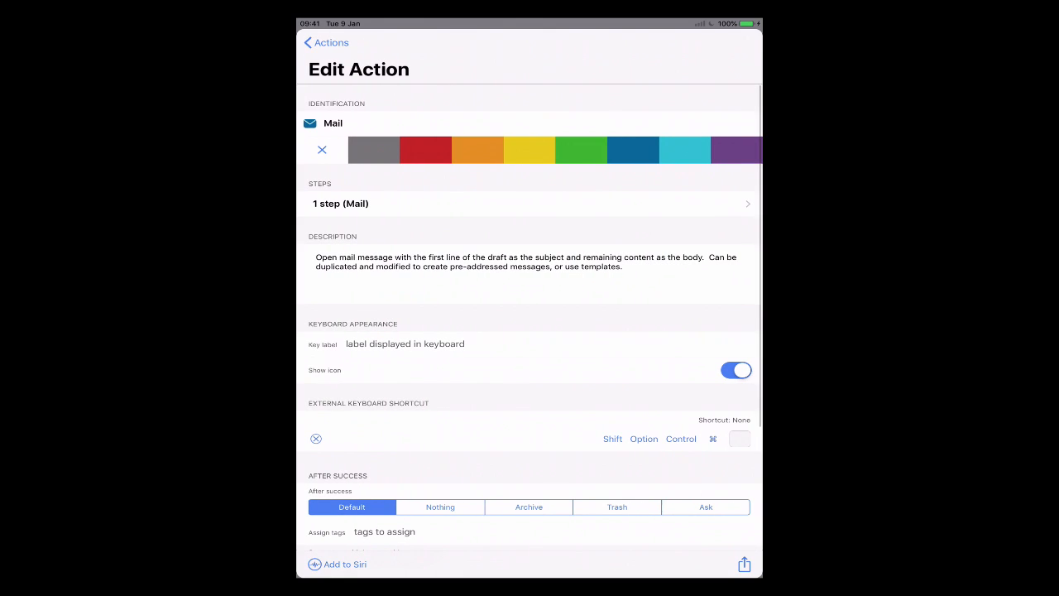
click(324, 43)
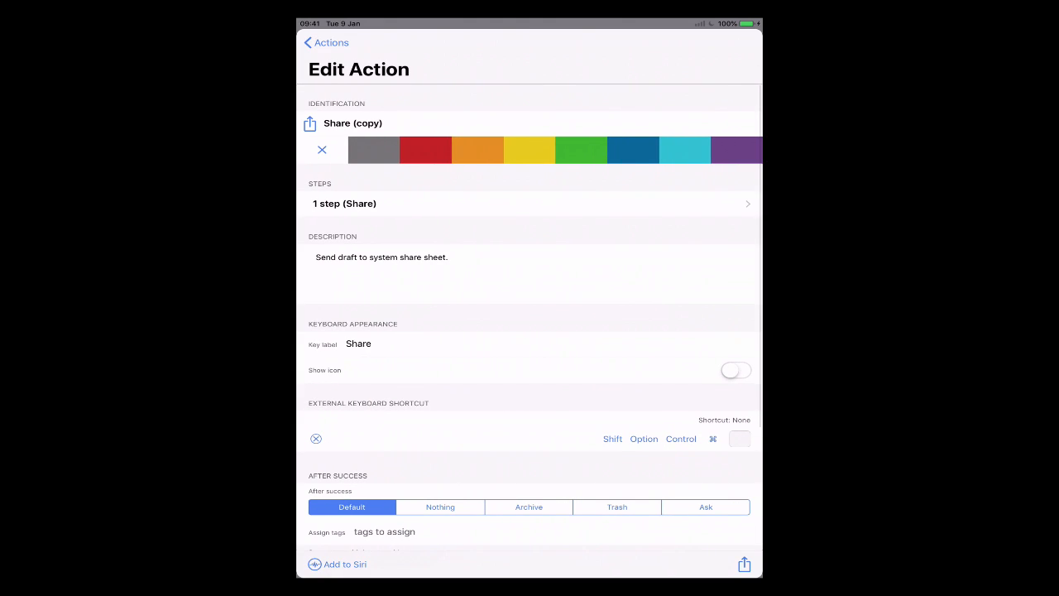
click(735, 371)
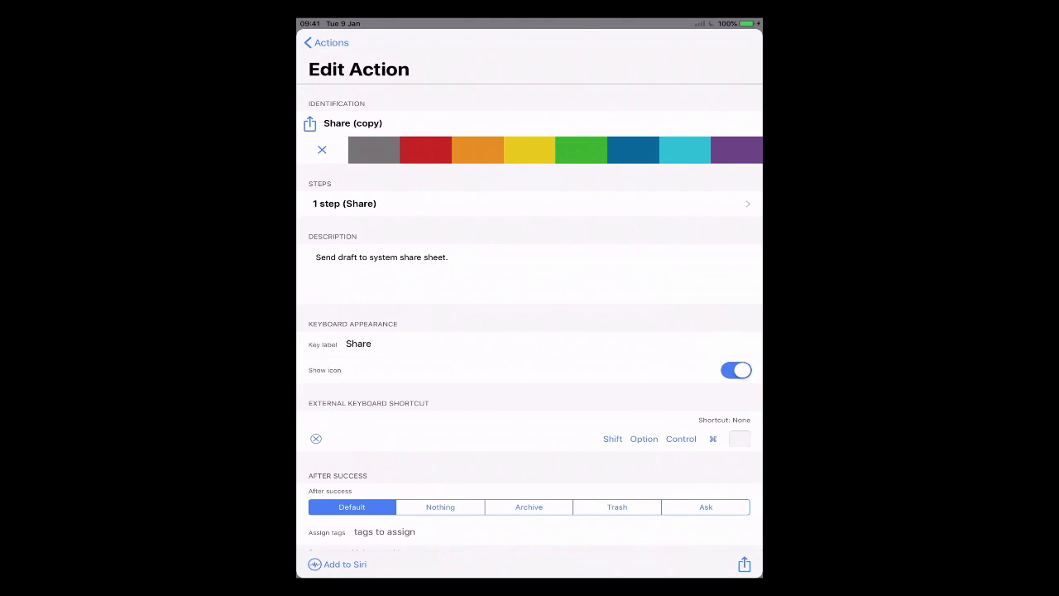
click(325, 43)
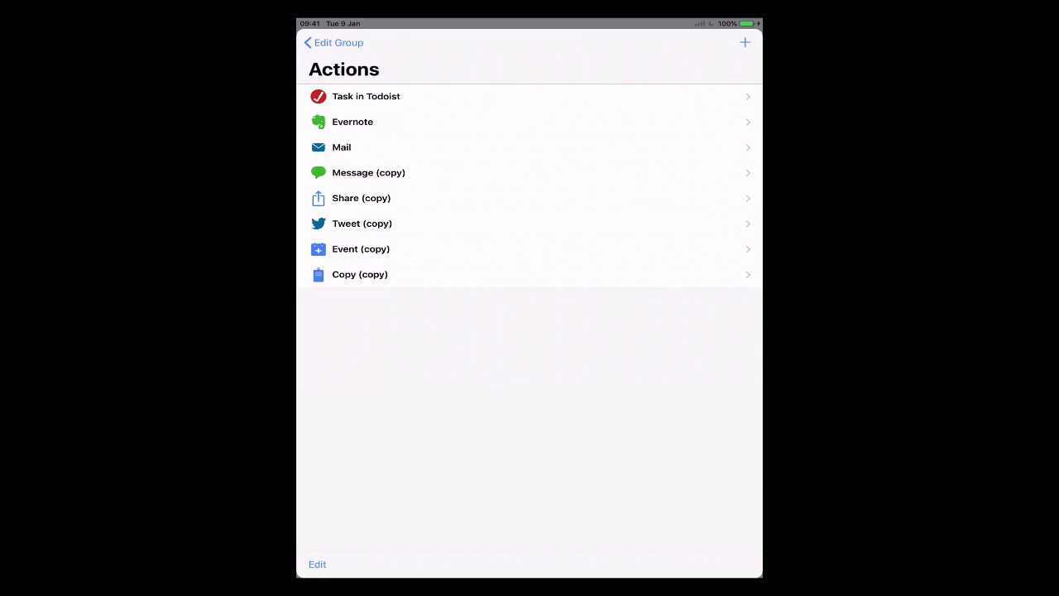
- Rename the Message (copy) action to plain 'Message' and save it
click(367, 173)
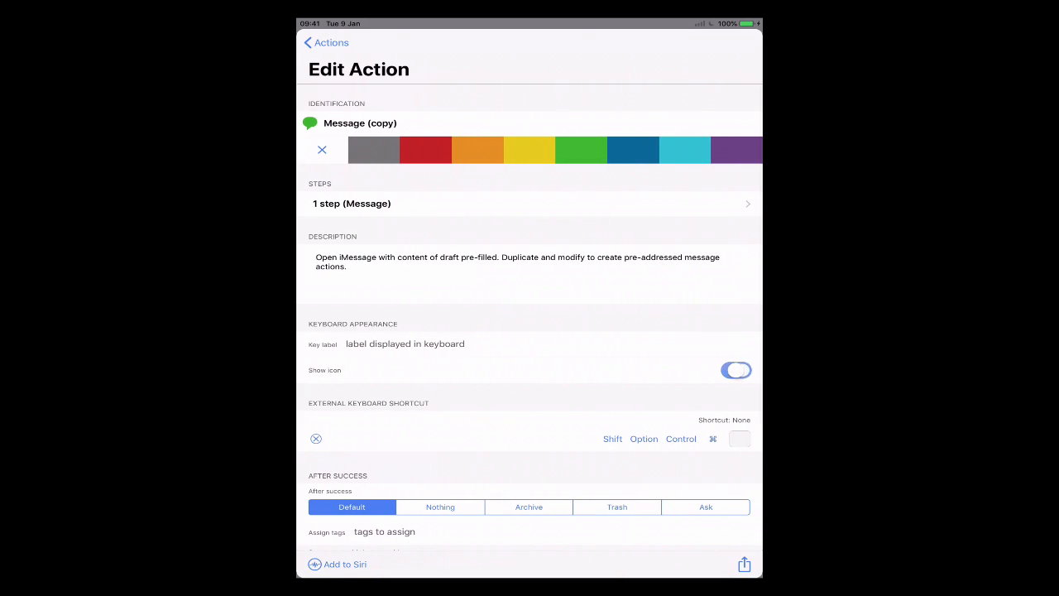
click(361, 122)
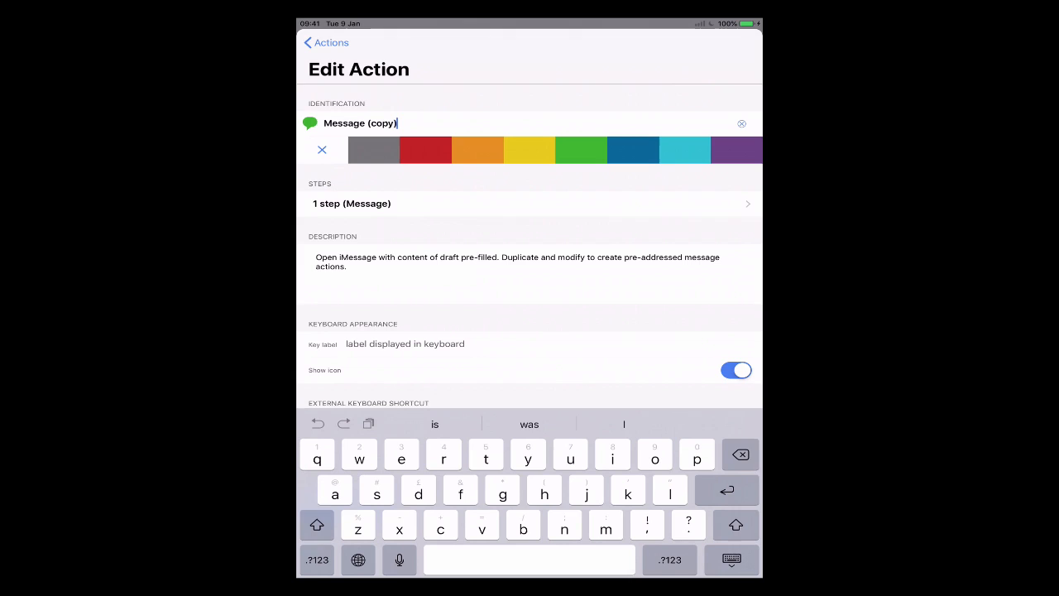
key(backspace)
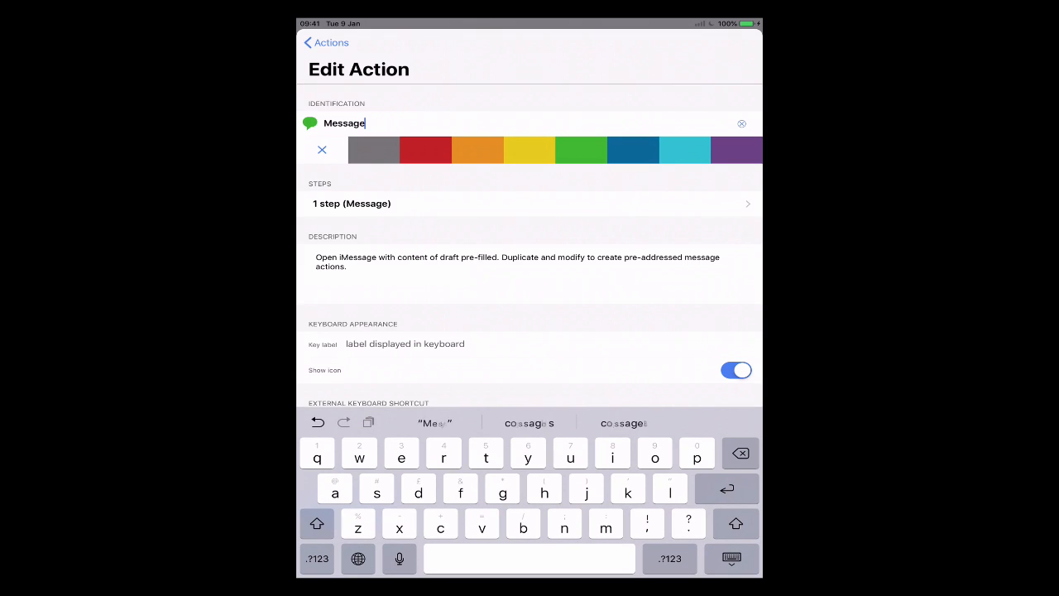
click(325, 43)
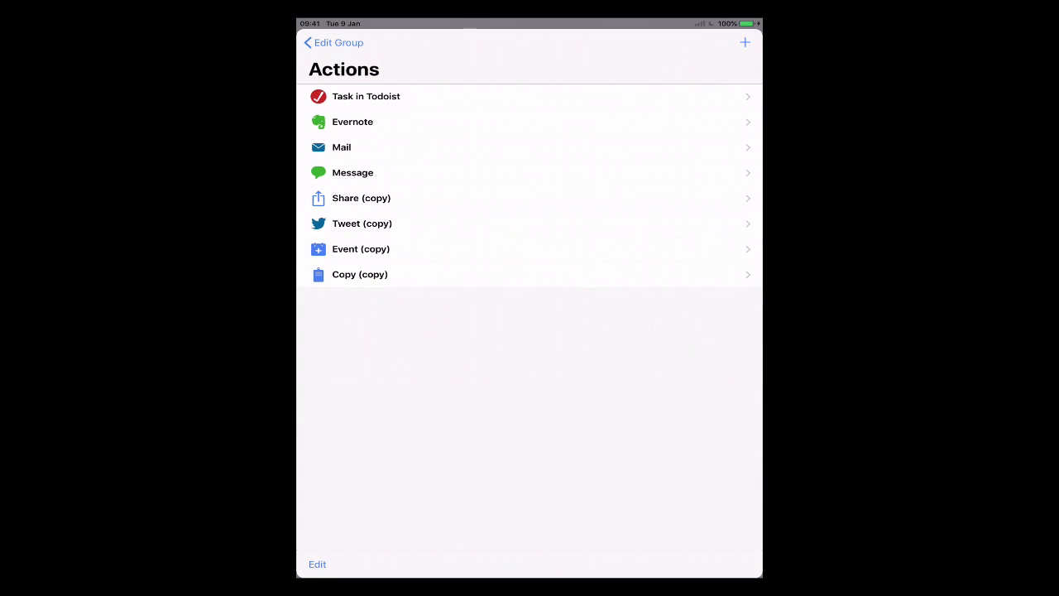
- Leave group management for the empty draft showing Mail, Message and Share icons
click(331, 43)
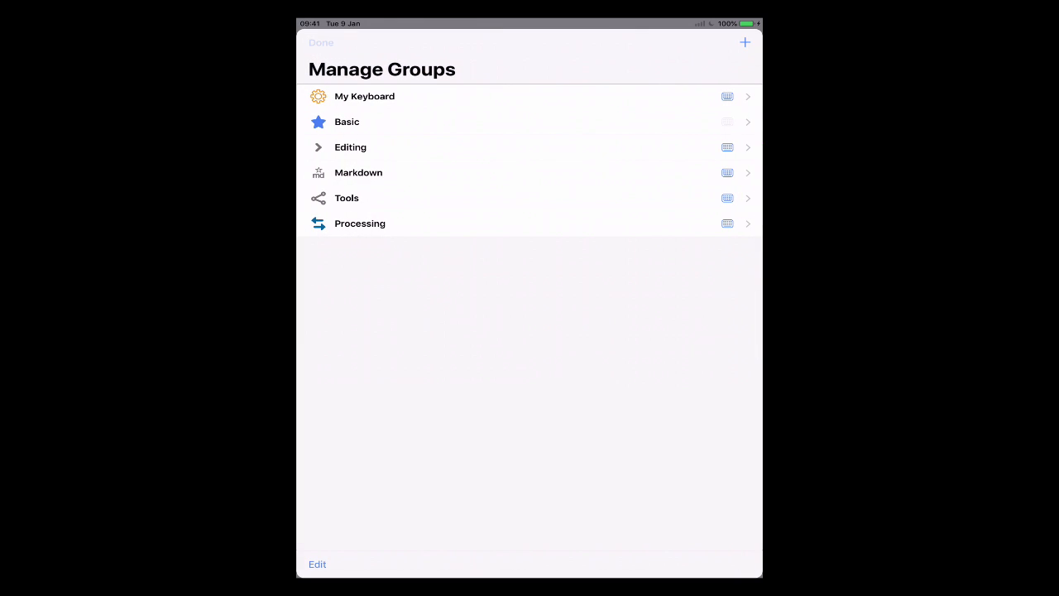
click(321, 43)
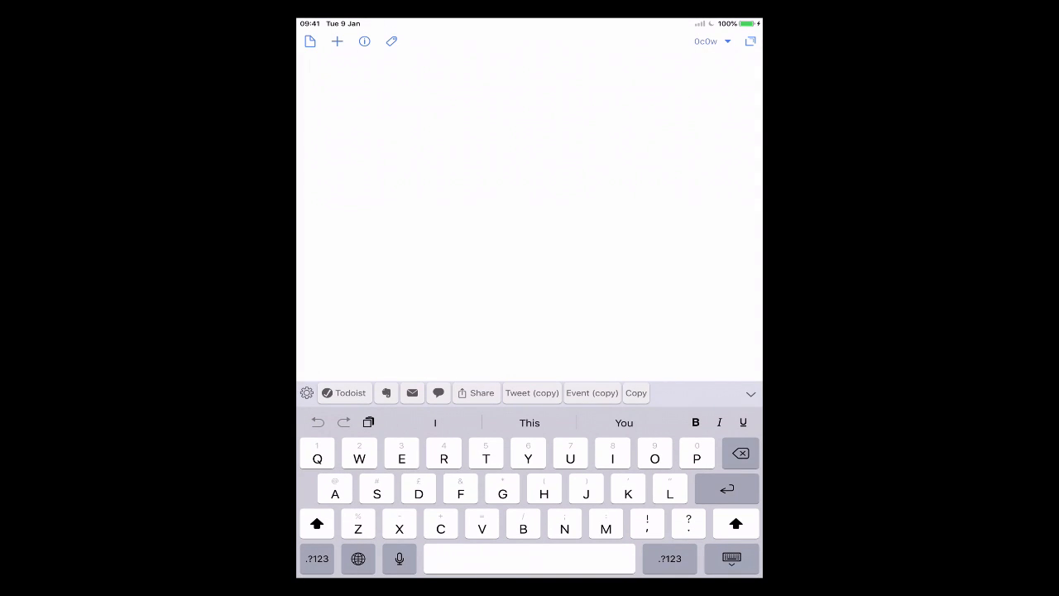